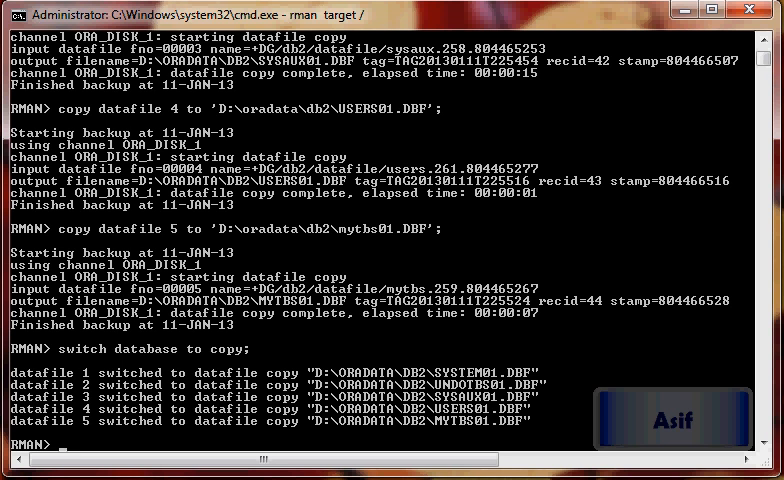
# Shut down the DB2 instance with SHUTDOWN IMMEDIATE and exit RMAN.
pyautogui.write('shutdo')
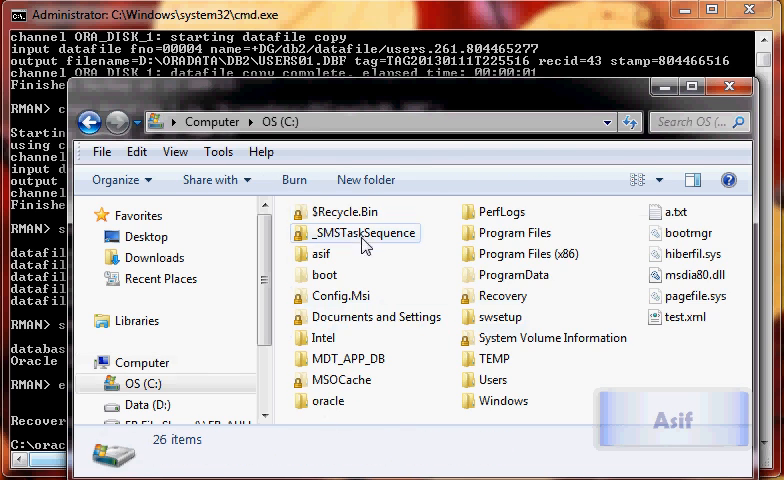
pyautogui.moveTo(520, 216)
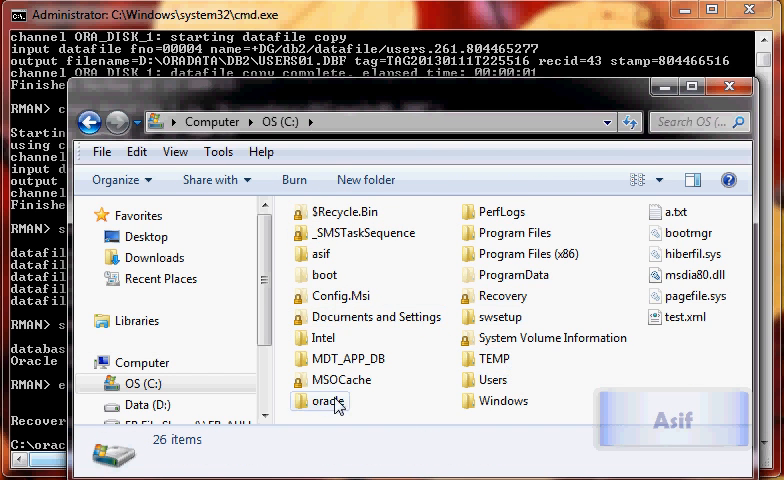
# Browse to C:\oracle\product\10.2.0\dbhome_3\database and view initDB2.ora.
pyautogui.doubleClick(326, 400)
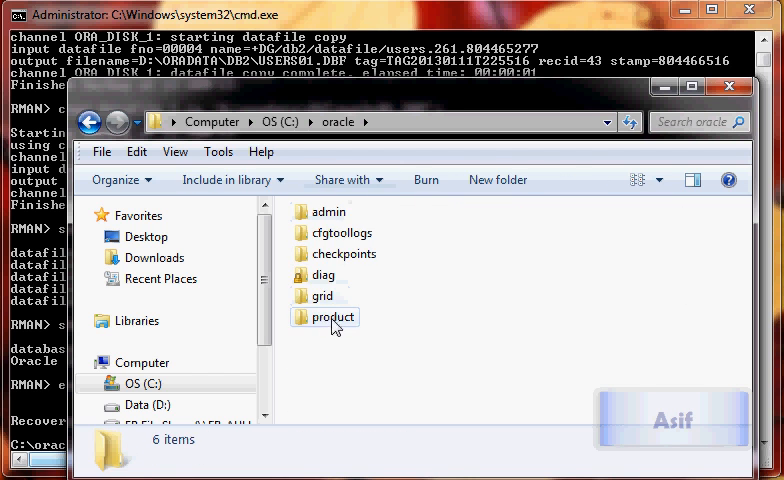
pyautogui.doubleClick(330, 316)
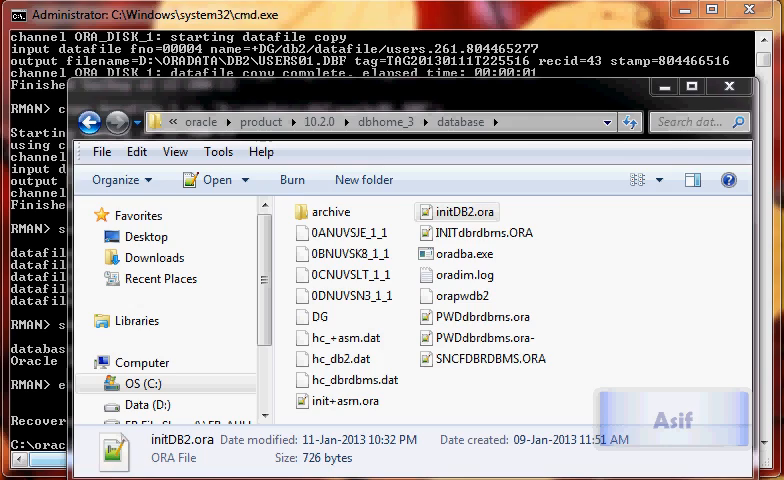
pyautogui.doubleClick(464, 212)
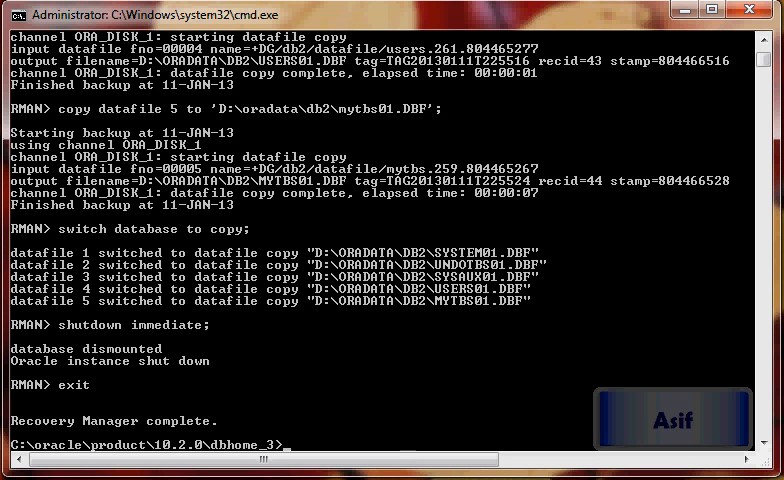
# Connect RMAN to the not-started target database with rman target/.
pyautogui.write('rman')
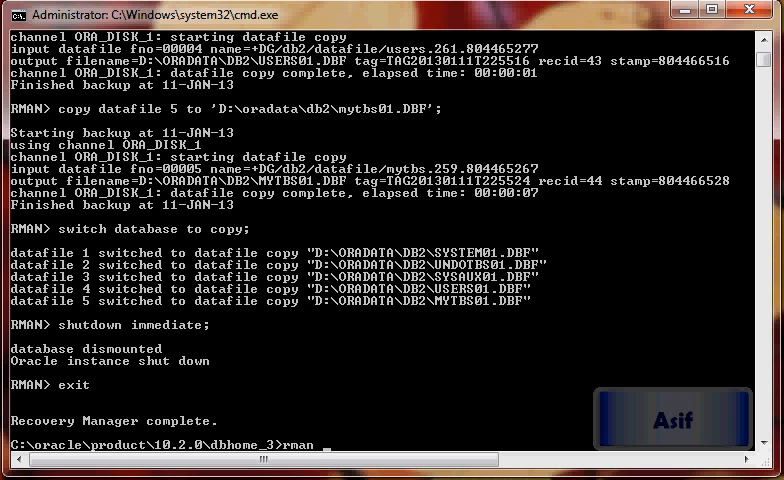
pyautogui.write('target/')
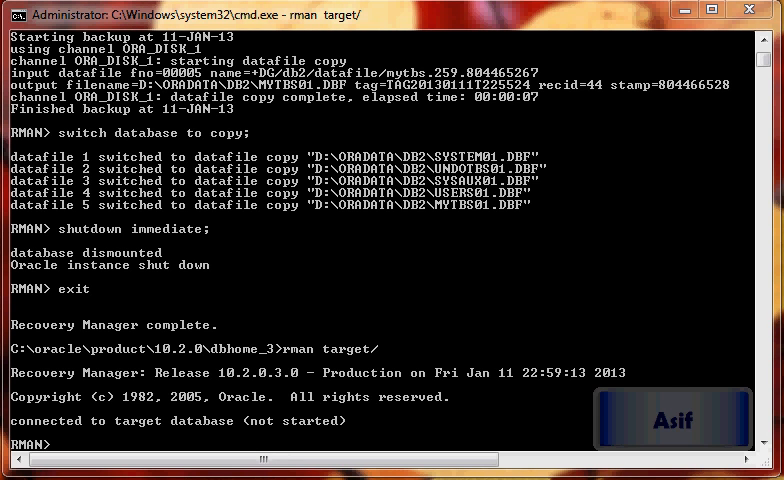
pyautogui.write('restore c')
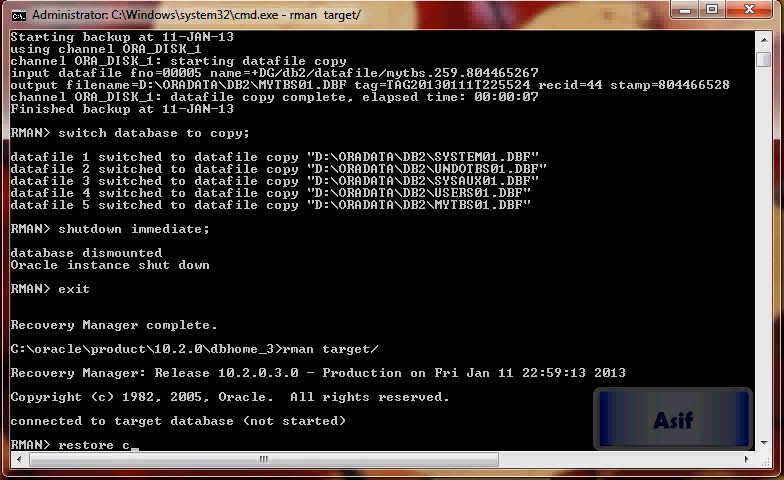
# Start the DB2 instance in nomount mode with STARTUP NOMOUNT.
pyautogui.write('startup')
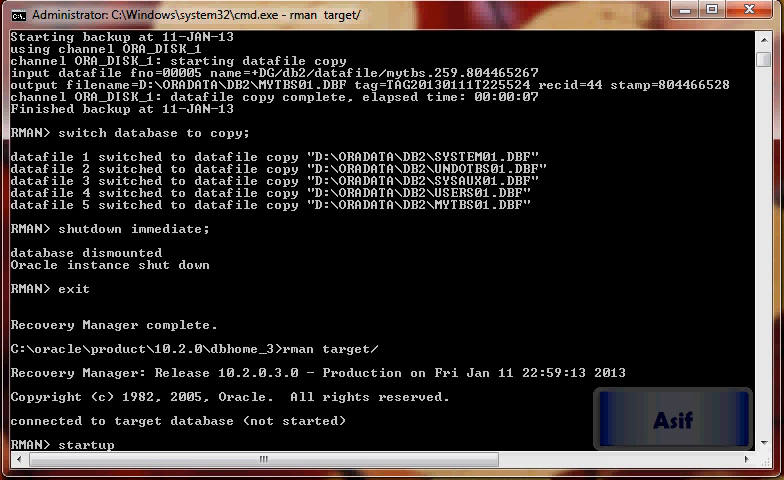
pyautogui.write('mount;')
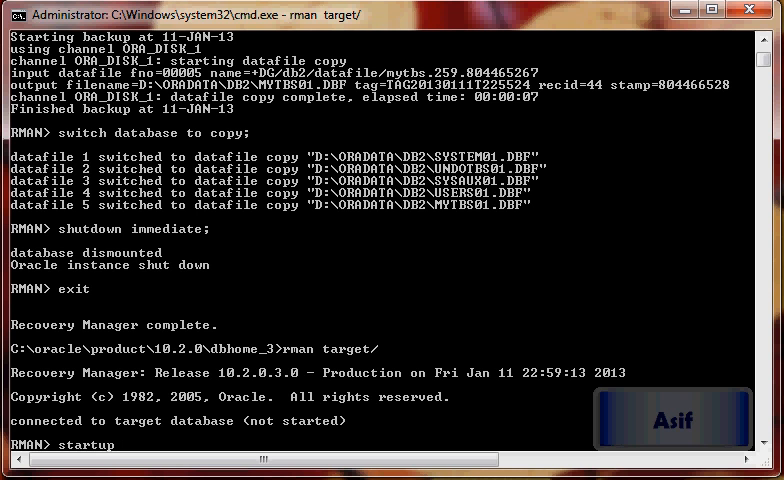
pyautogui.write('nomount;')
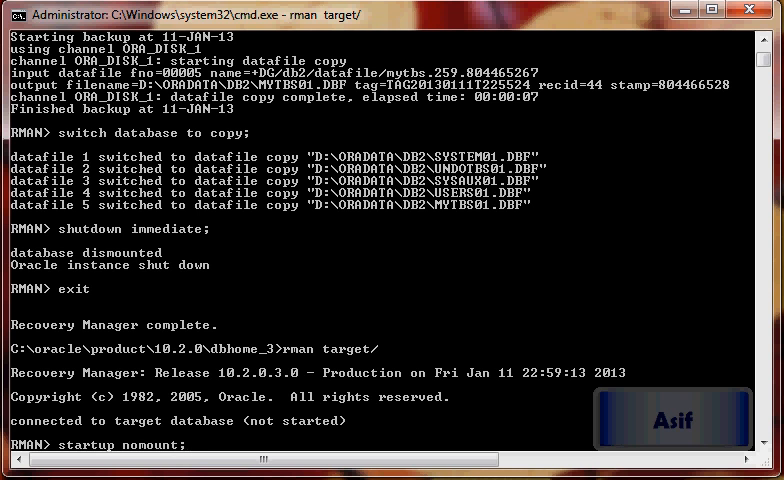
pyautogui.press('Return')
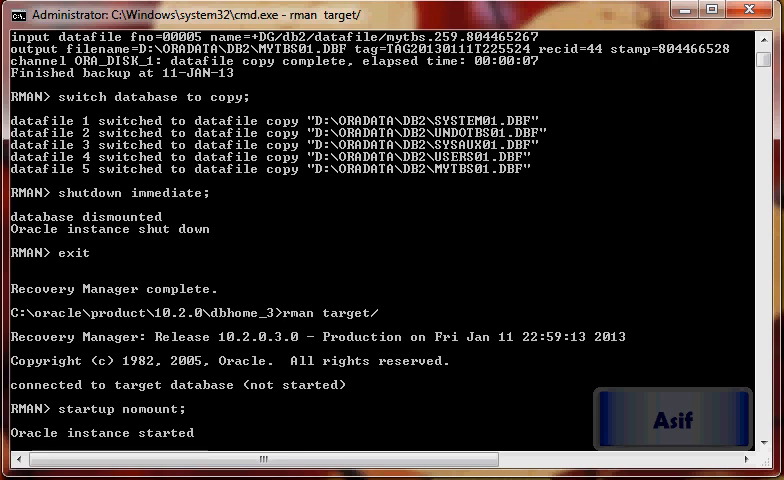
pyautogui.press('Return')
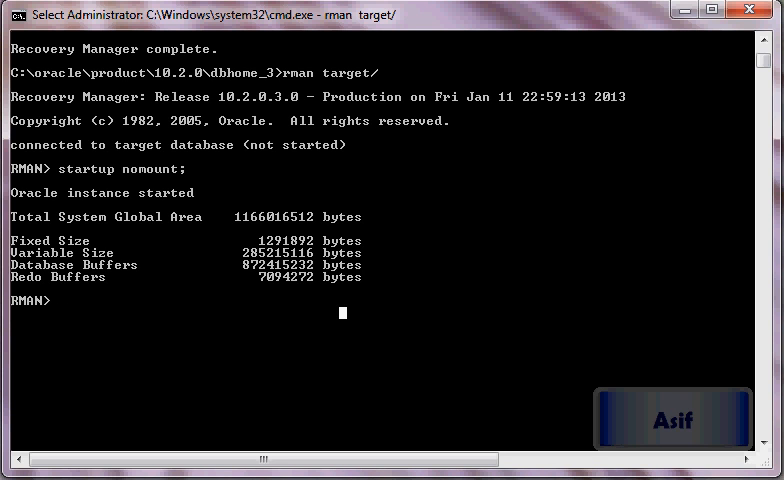
# Restore the controlfile from '+DG/db2/controlfile/current.256.804465093' to D:\ORADATA\DB2\CONTROL01.CTL.
pyautogui.write('r')
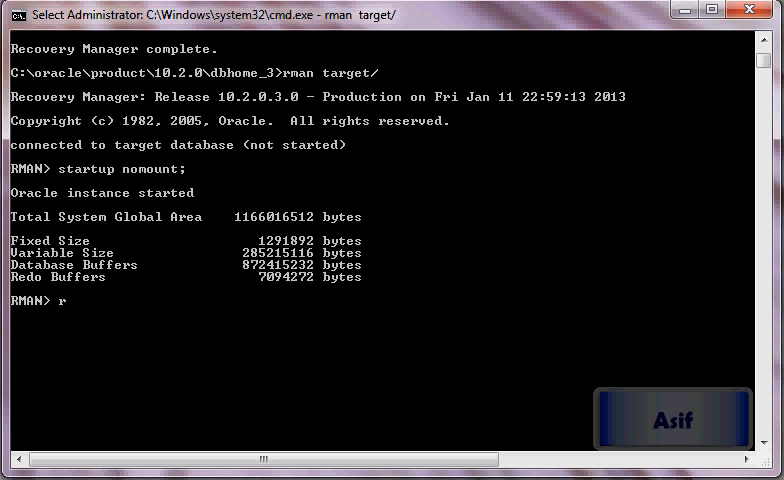
pyautogui.write('estore controlfil')
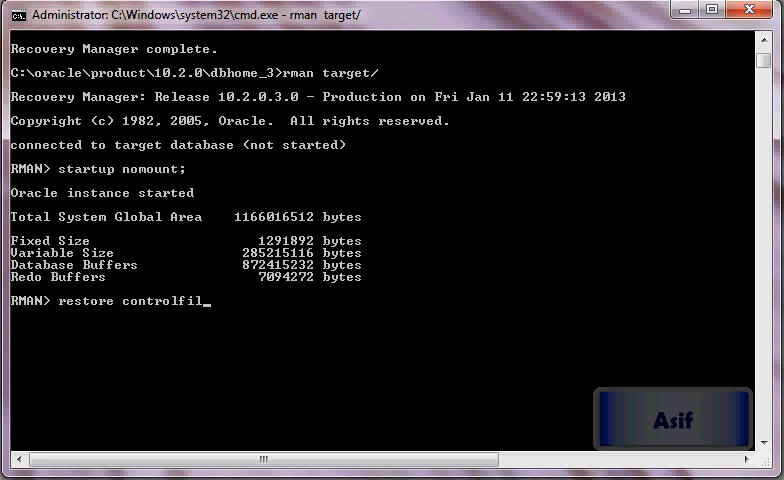
pyautogui.write("e from '")
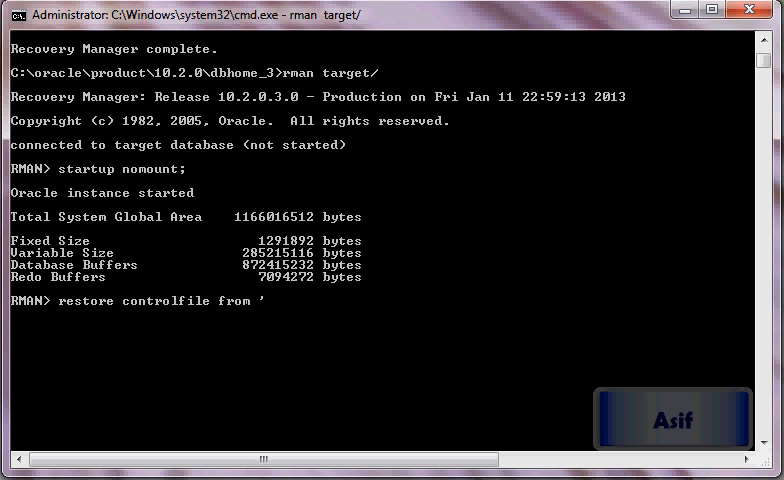
pyautogui.write('+DG/db2/controlfile/current.256.804465093')
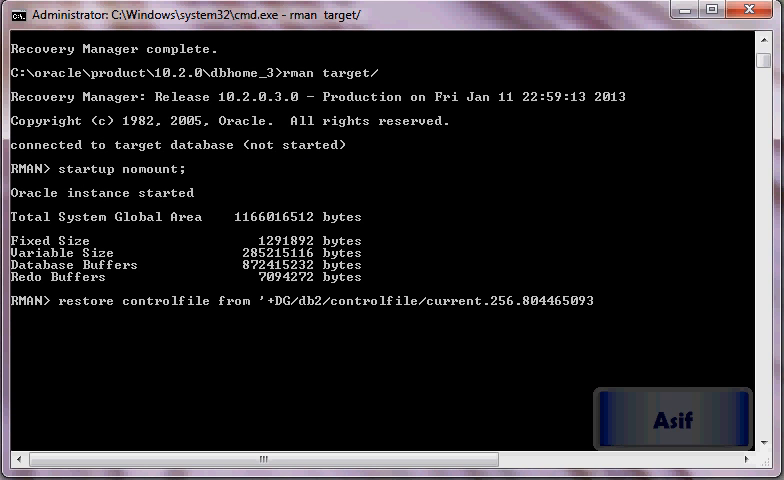
pyautogui.write("';")
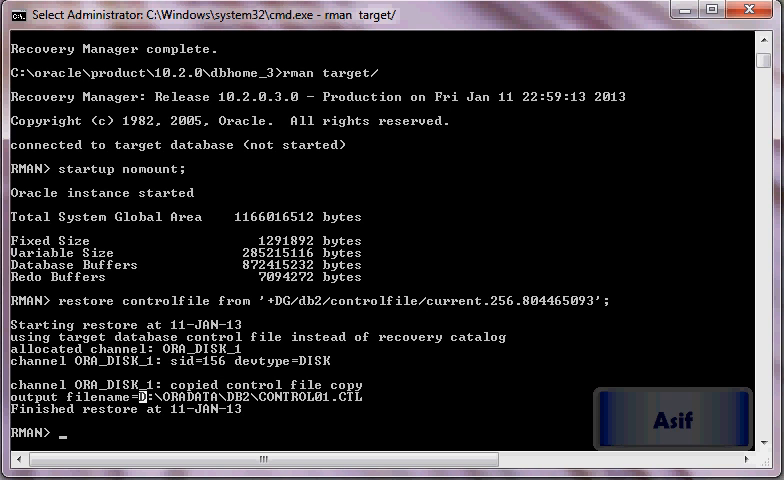
pyautogui.scroll(-3)
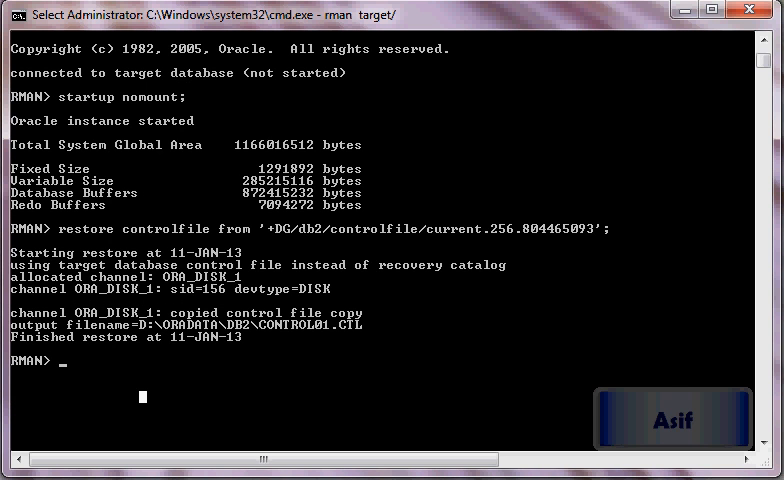
pyautogui.write('atelr')
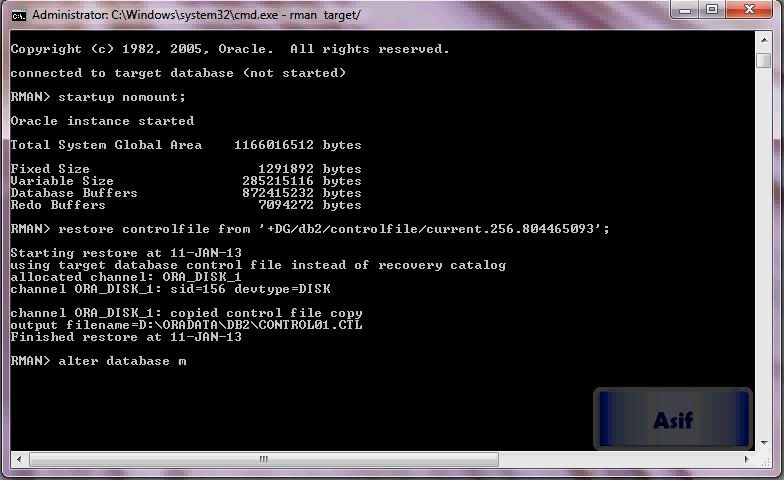
# Mount and open the database with ALTER DATABASE, exit RMAN and start SQL*Plus.
pyautogui.write('ount;')
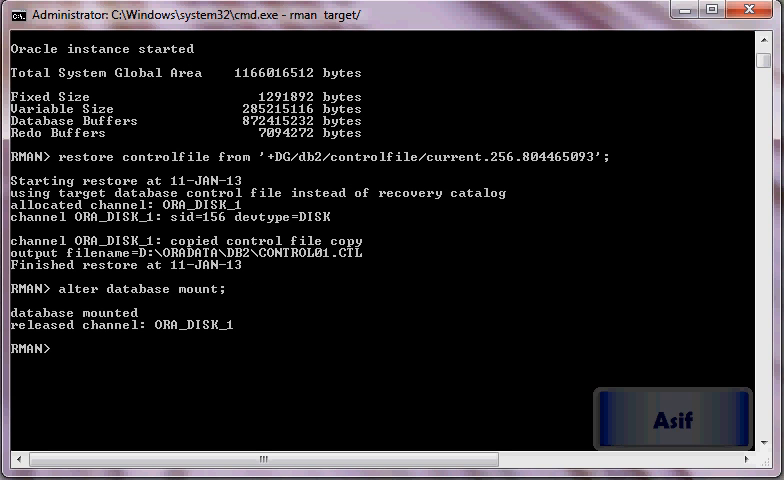
pyautogui.write('alter databse oo')
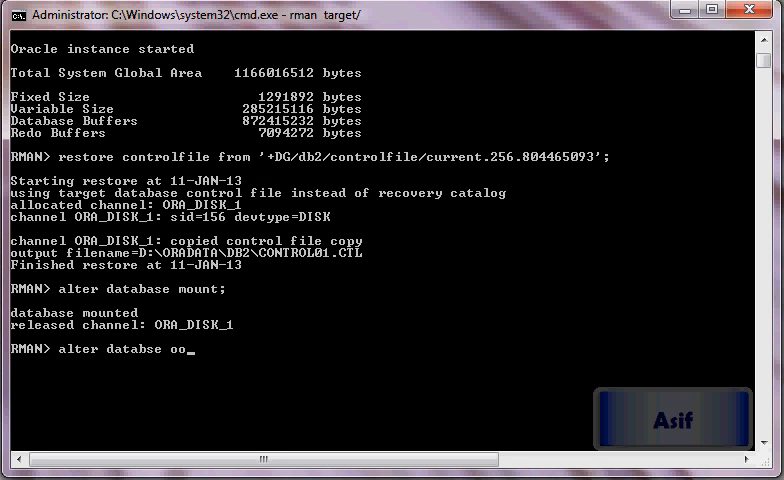
pyautogui.press('Return')
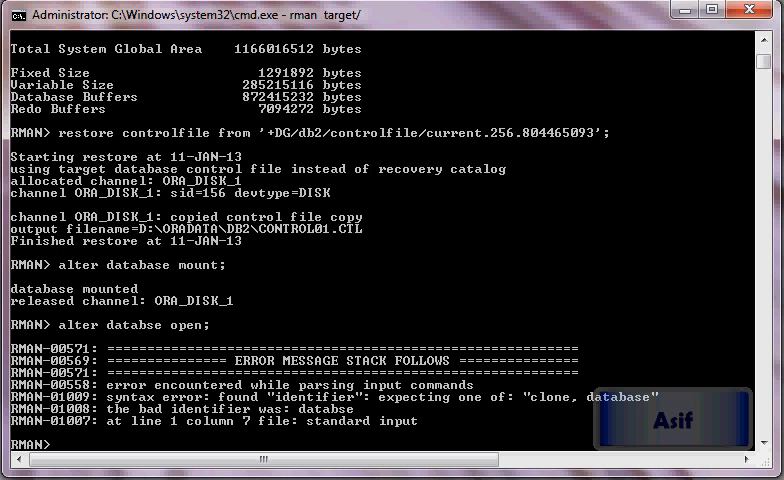
pyautogui.write('alter database open;')
pyautogui.write('exit')
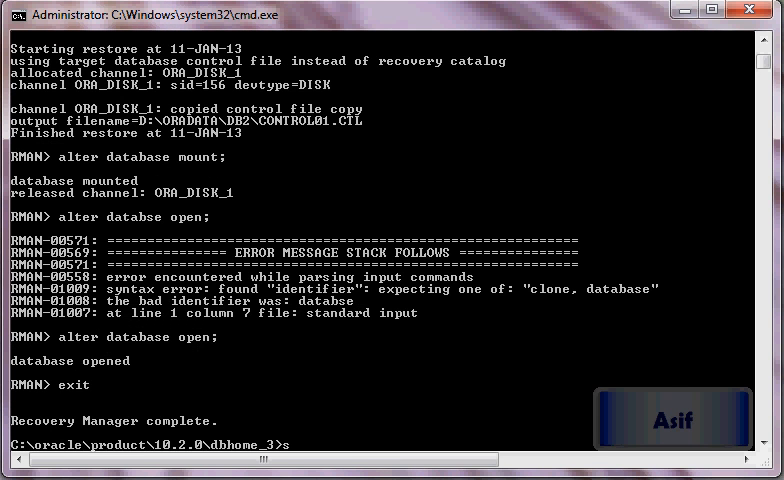
pyautogui.write('sqlplus / as sysdba')
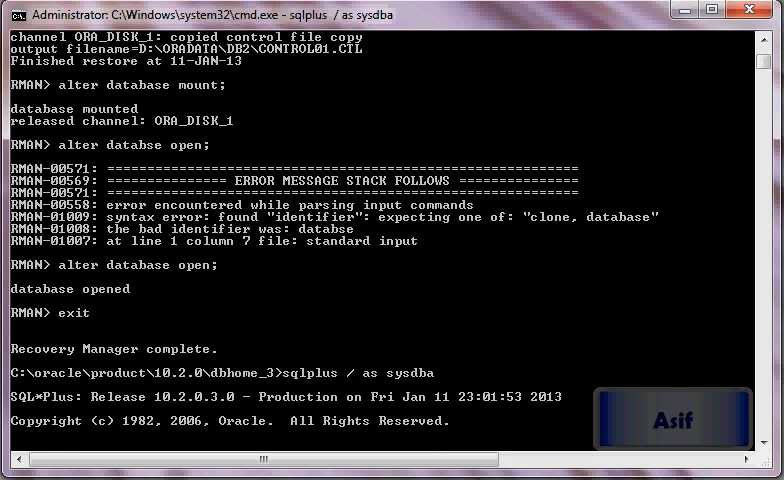
# List the control file location from v$controlfile, showing D:\ORADATA\DB2\CONTROL01.CTL.
pyautogui.write('select na')
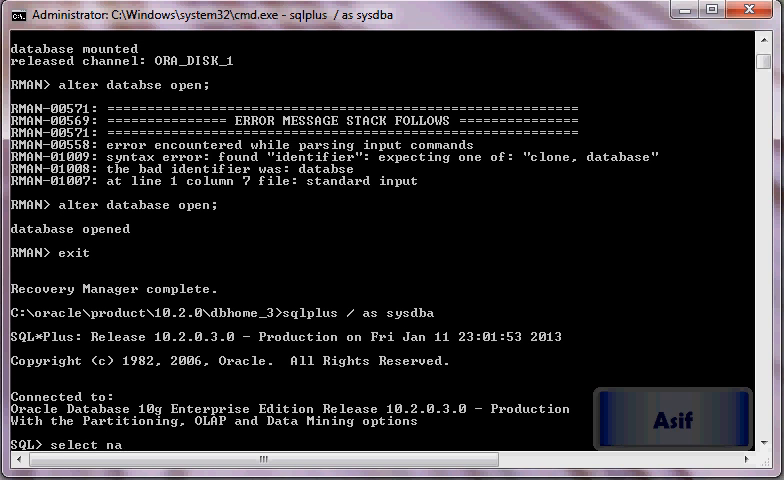
pyautogui.write('me from v$datafile;')
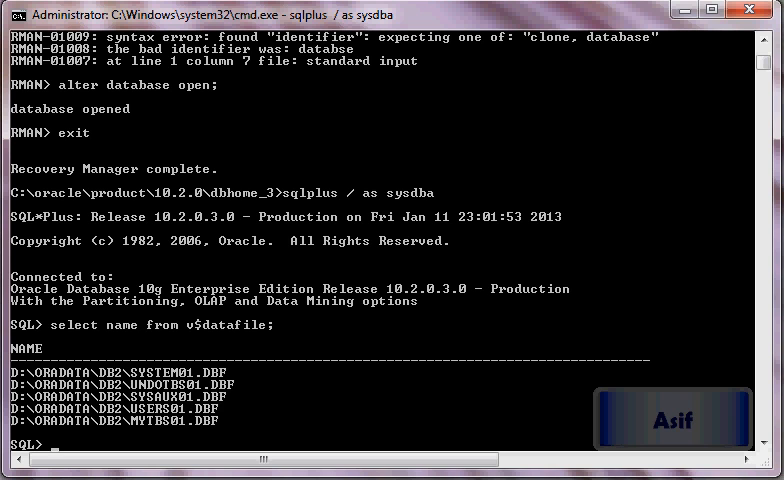
pyautogui.write('select name')
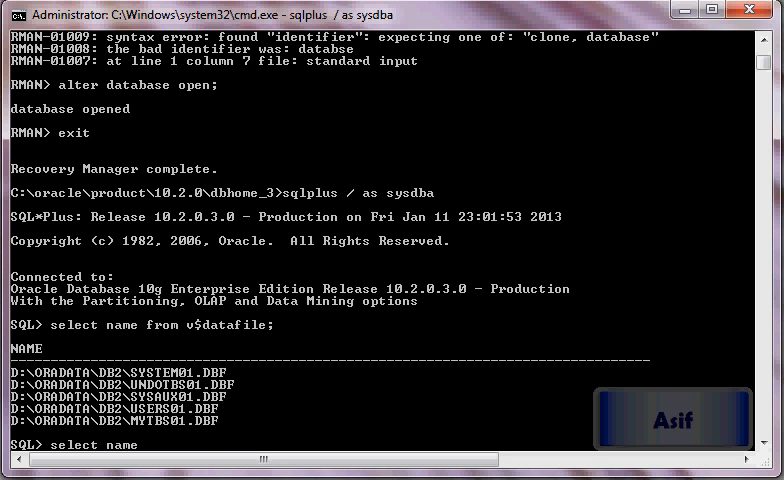
pyautogui.write('from v$controlfile;')
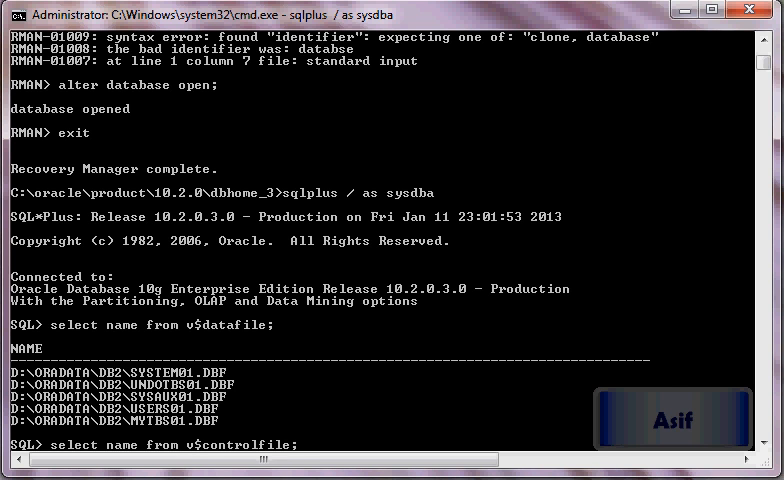
pyautogui.press('Return')
pyautogui.write('select')
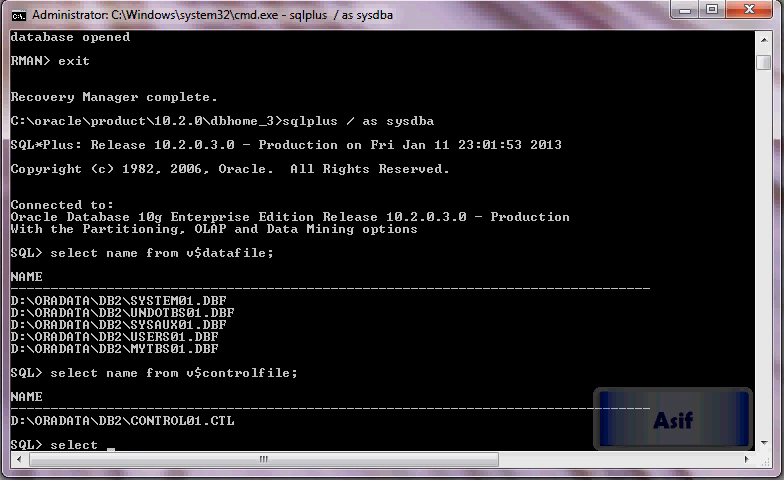
# List the redo log members from v$logfile, still under +DG/db2/datafile.
pyautogui.write('member from v$logfile')
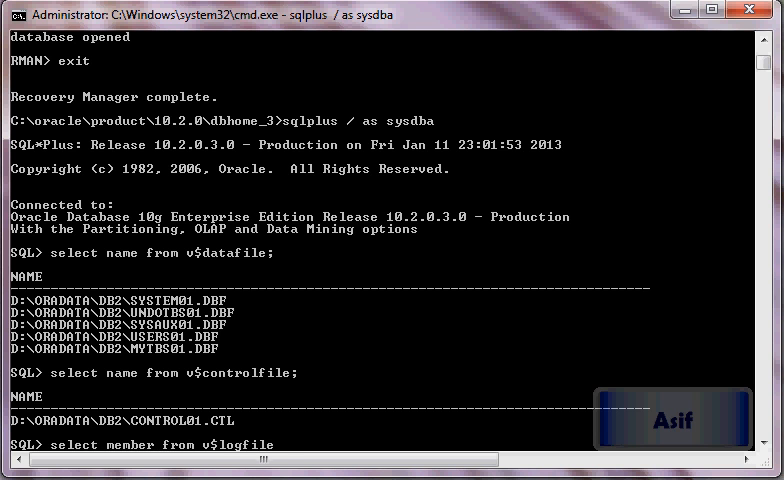
pyautogui.press('Return')
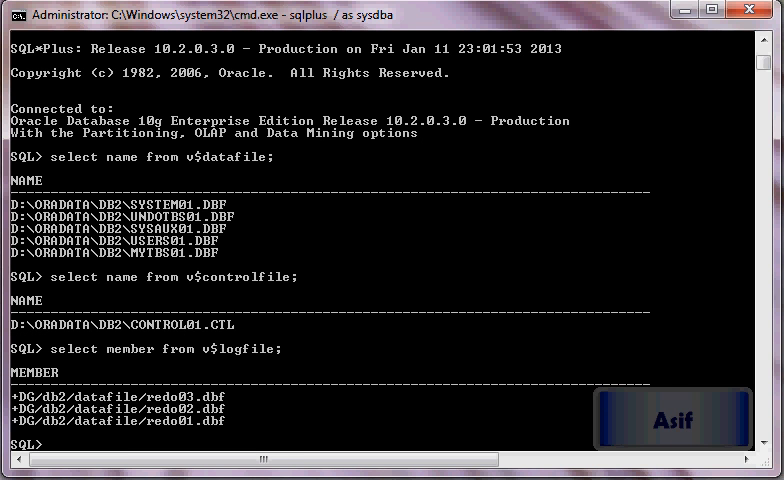
pyautogui.moveTo(10, 390); pyautogui.dragTo(240, 432)
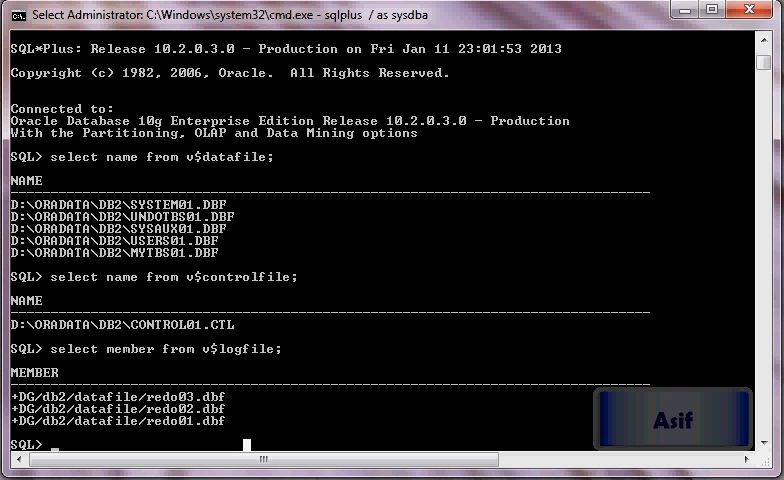
# Query group# and status from v$log to see the redo log group states.
pyautogui.write('sel')
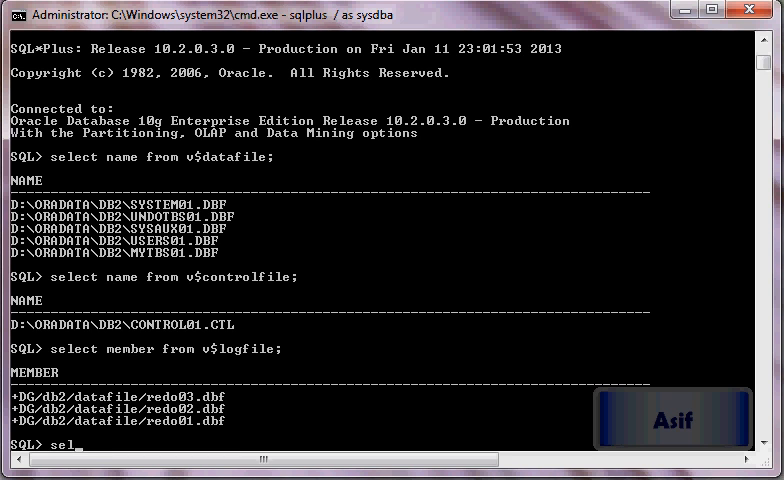
pyautogui.write('ect group')
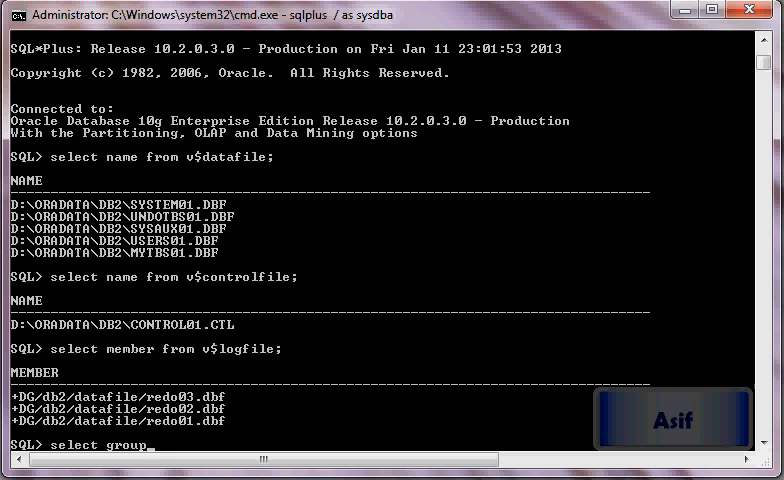
pyautogui.write('#,status from v$log;')
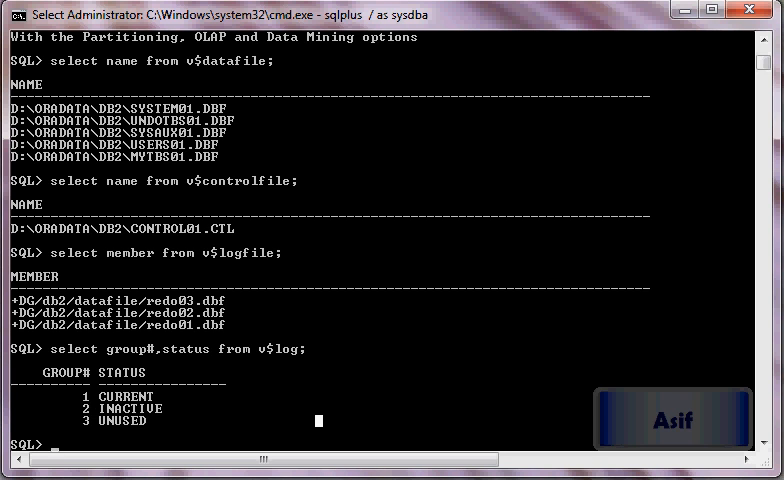
# Drop redo log group 2 with ALTER DATABASE DROP LOGFILE GROUP 2, retrying after the 'databse' typo.
pyautogui.write('alter')
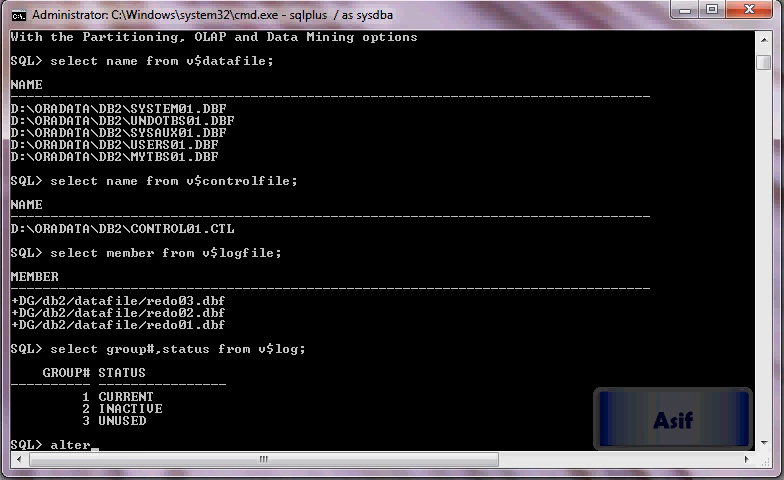
pyautogui.write('databse')
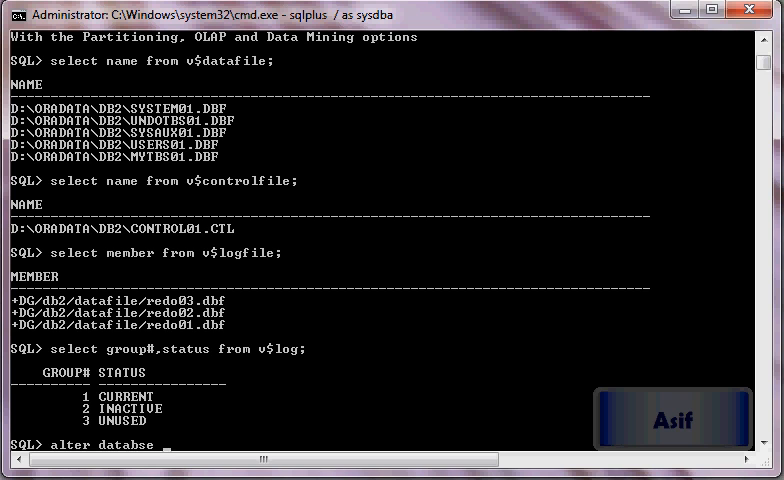
pyautogui.write('drop l')
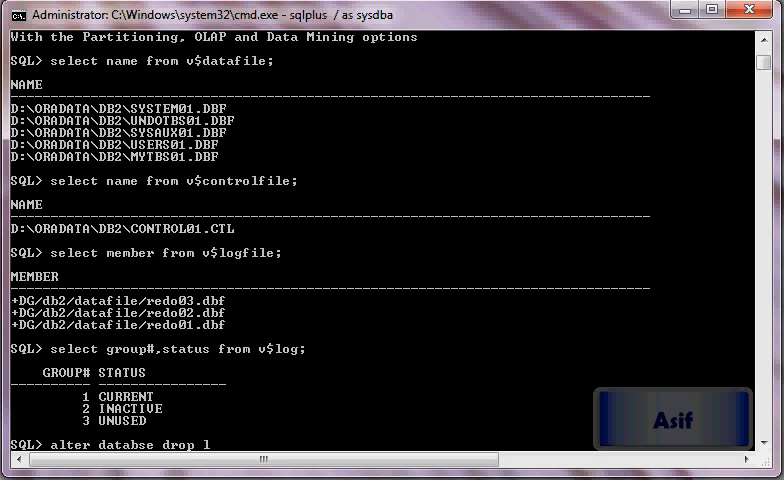
pyautogui.write('ogfile group')
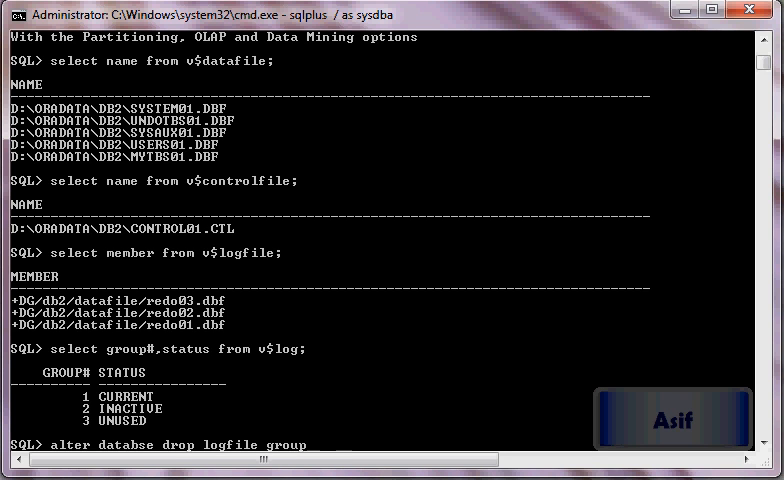
pyautogui.write('2;')
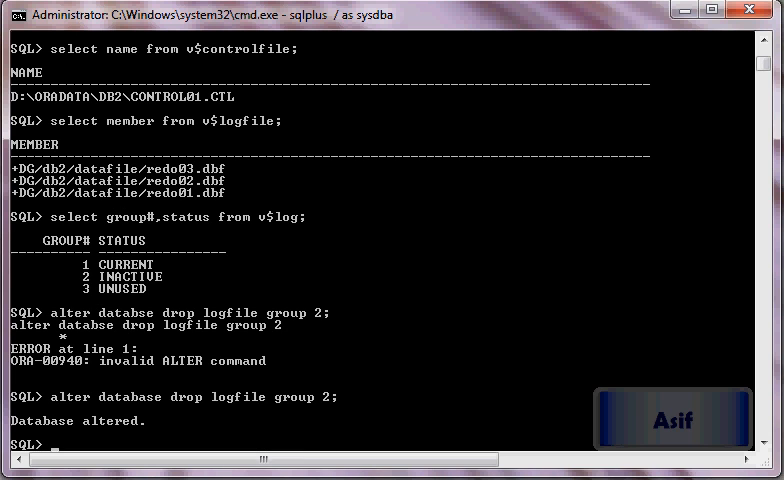
# Add redo log group 2 as 'd:\oradata\db2\redolog02.log' sized 50m.
pyautogui.write('alter databse add lo')
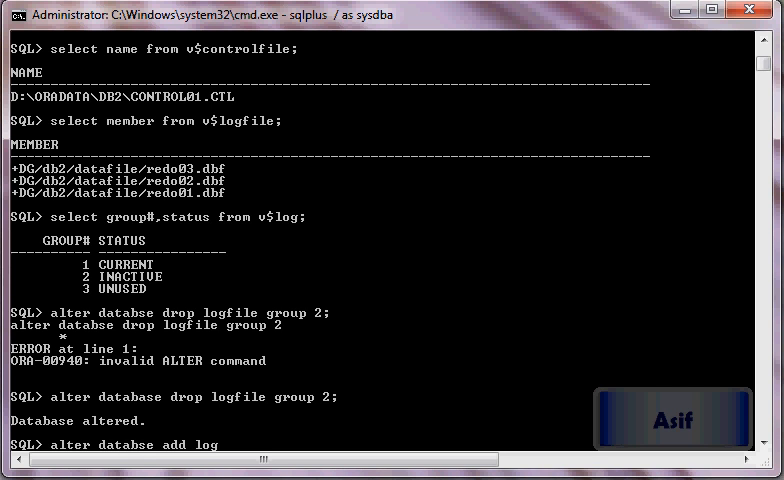
pyautogui.write('gfile group 2')
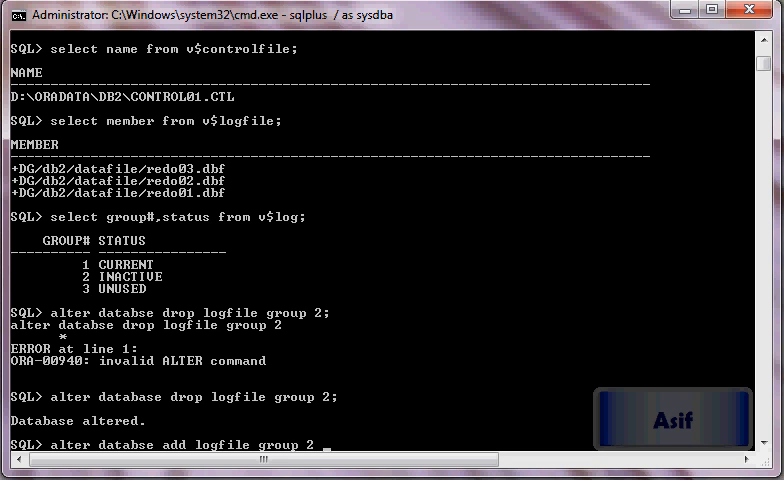
pyautogui.write("('da")
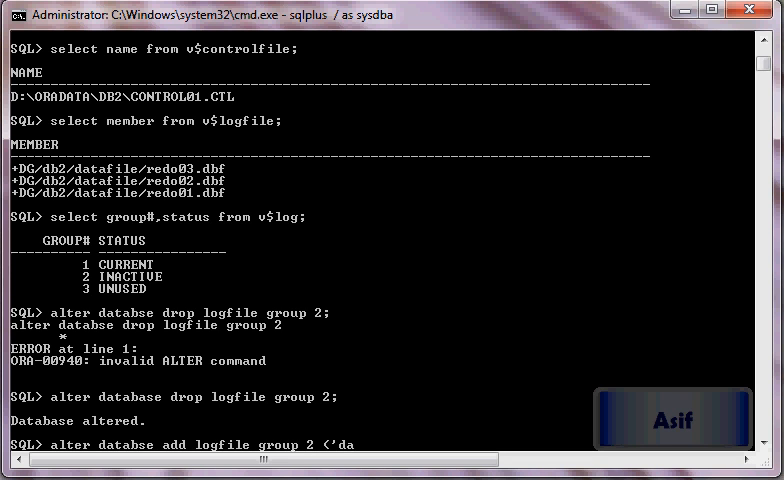
pyautogui.write(':\\')
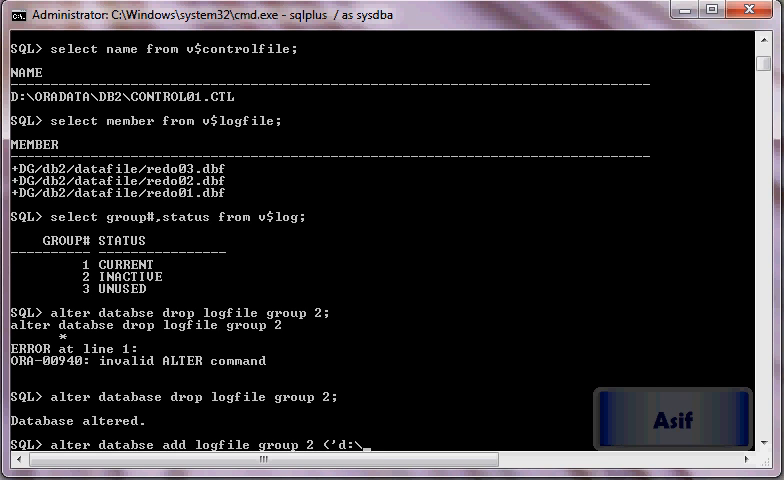
pyautogui.write('oradata\\')
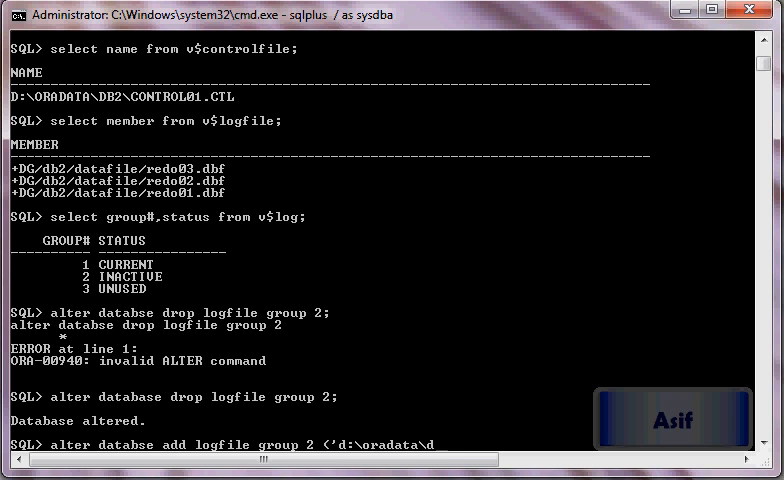
pyautogui.write('db2\\')
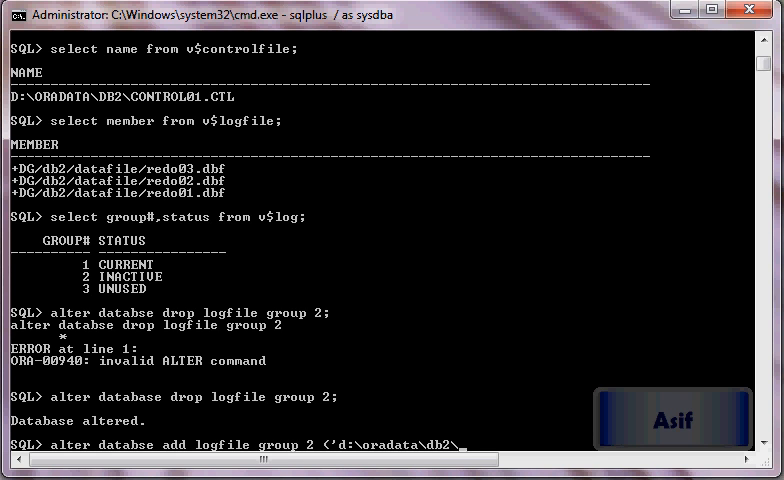
pyautogui.write('redlo')
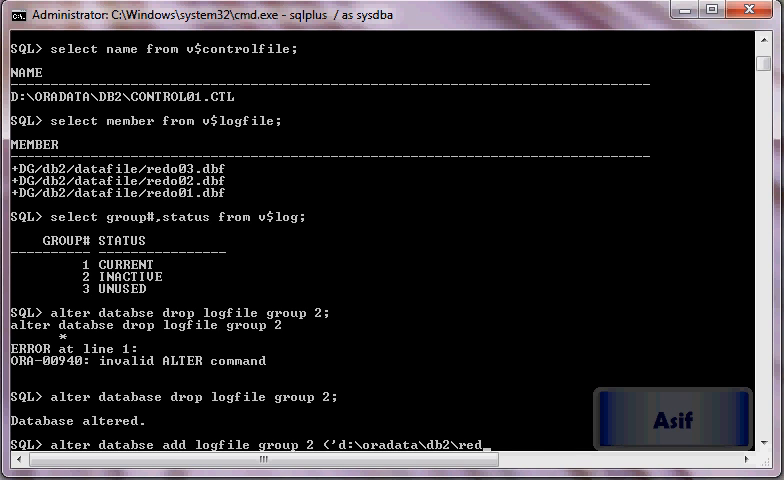
pyautogui.write('log')
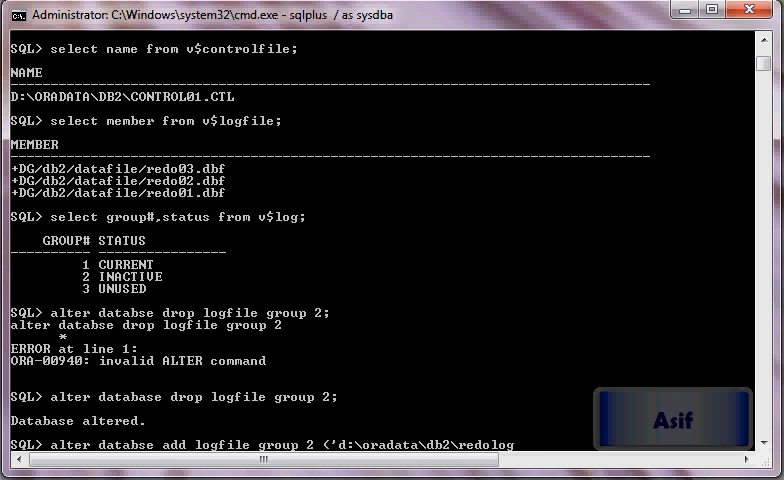
pyautogui.write('02.')
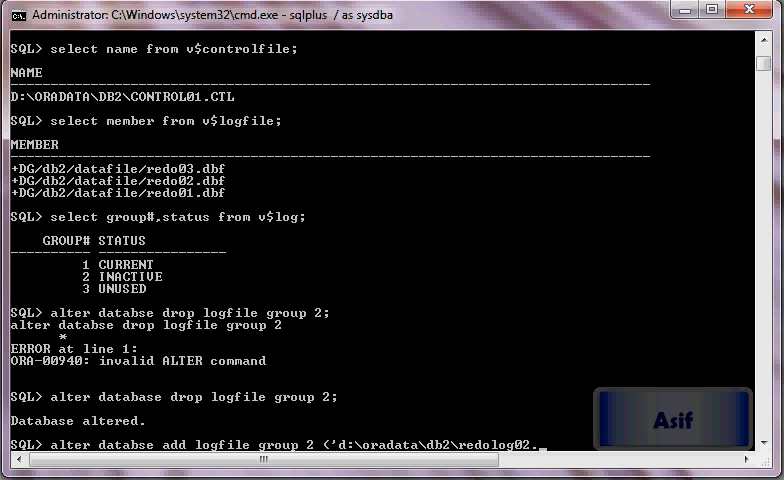
pyautogui.write('log')
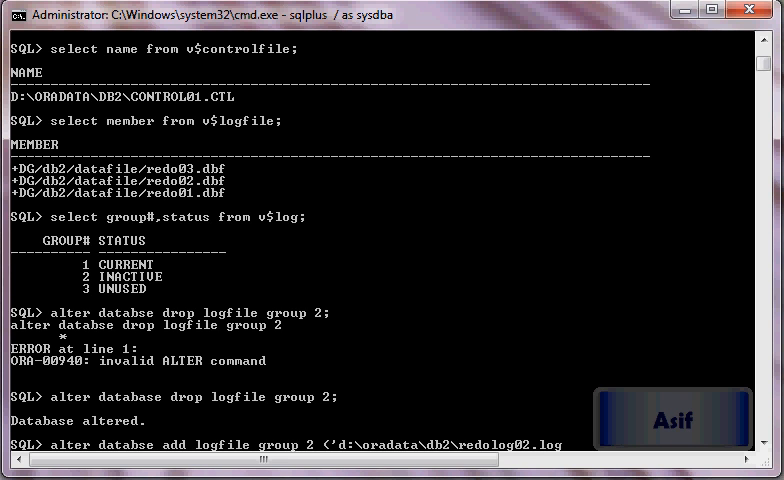
pyautogui.write("') s")
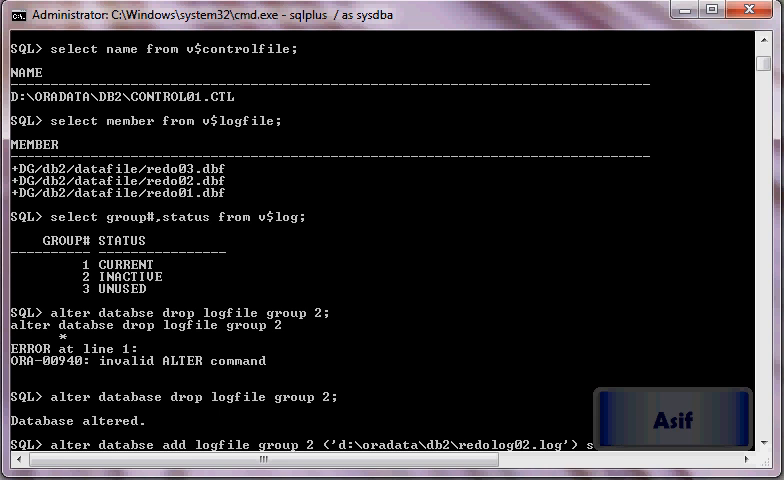
pyautogui.write('ize 5')
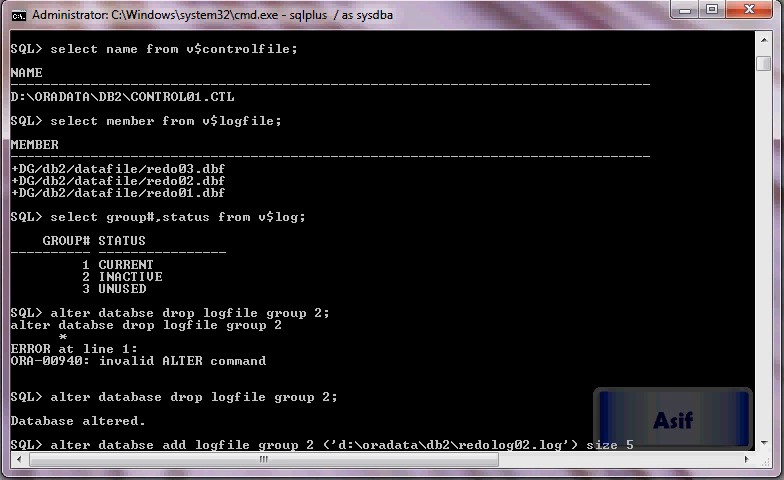
pyautogui.write('0m;')
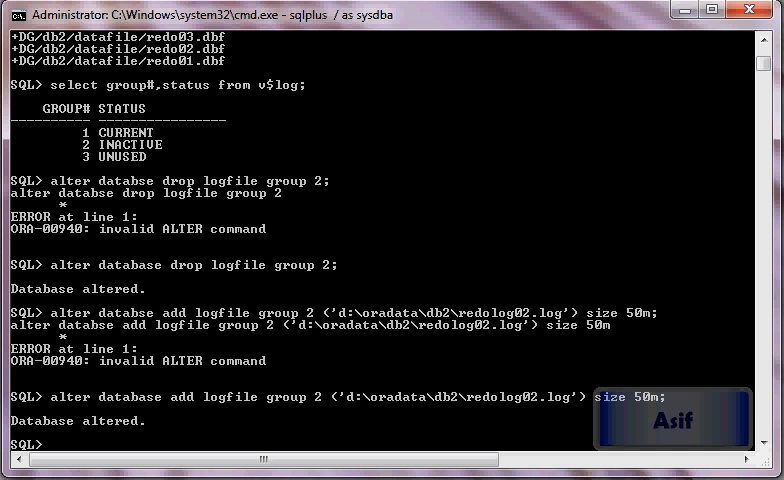
pyautogui.write('alter database drop logfile group 2;')
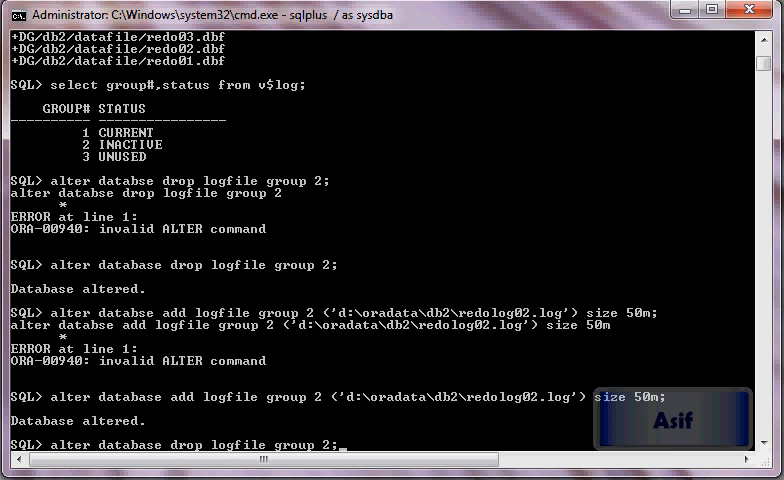
# Check redo log group statuses in v$log and members in v$logfile.
pyautogui.write('select group#,status from v$log;')
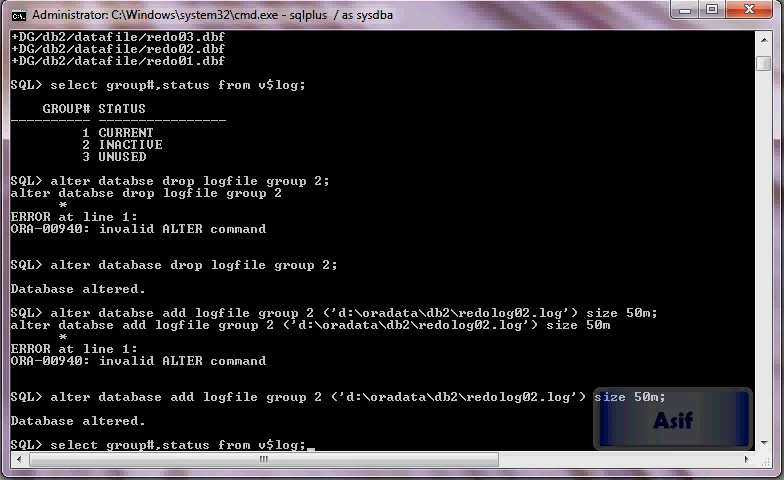
pyautogui.press('enter')
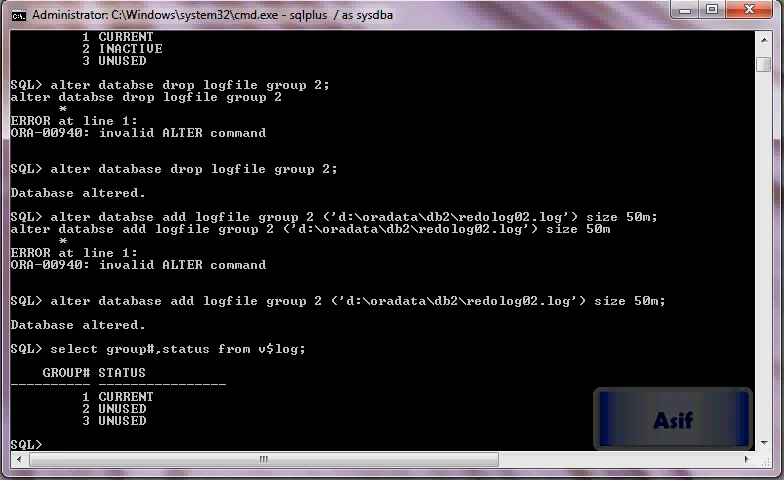
pyautogui.write('alter da')
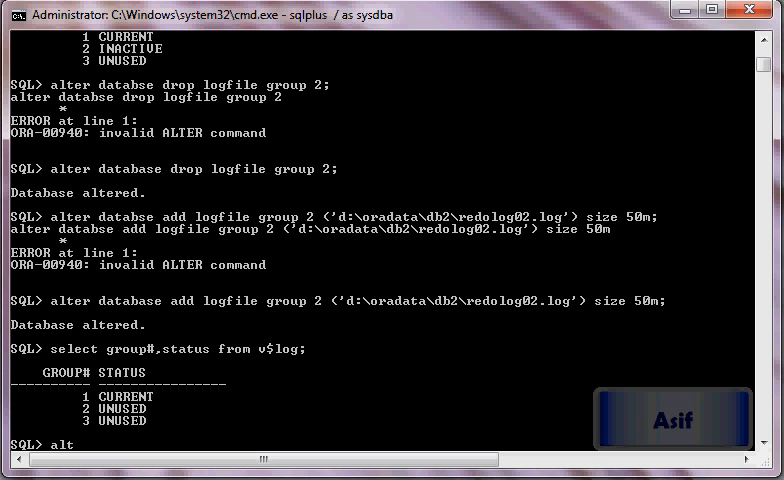
pyautogui.write('select member from v$logfile;')
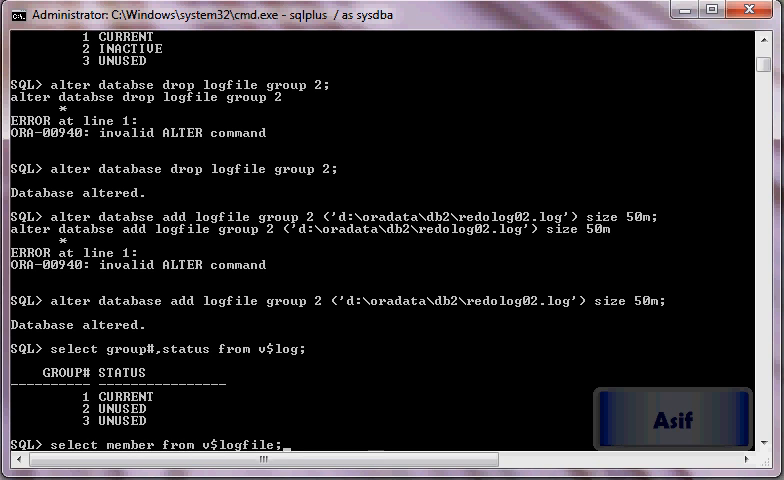
# Drop redo log group 3, re-add it as 'd:\oradata\db2\redolog03.log' 50m, and confirm groups 2 and 3 UNUSED.
pyautogui.write('alter database drop logfile group 2;')
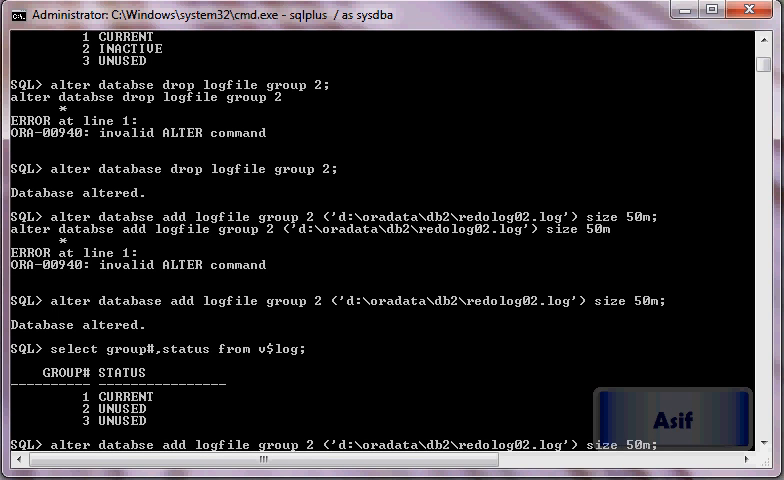
pyautogui.write('alter database drop logfile group ;')
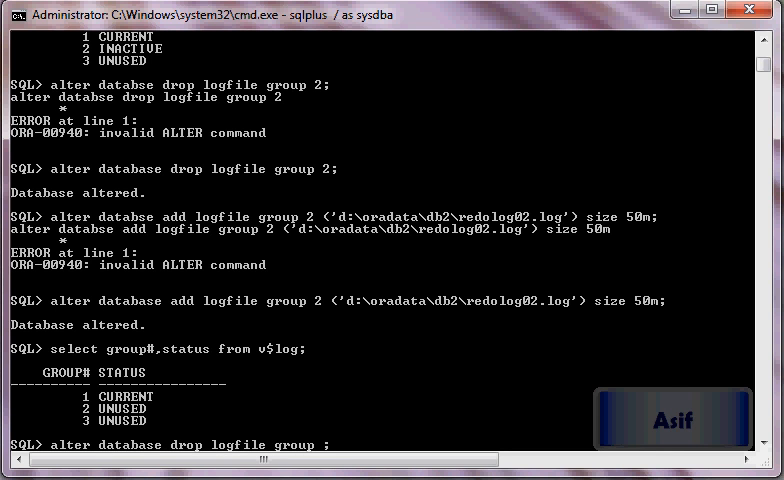
pyautogui.press('Return')
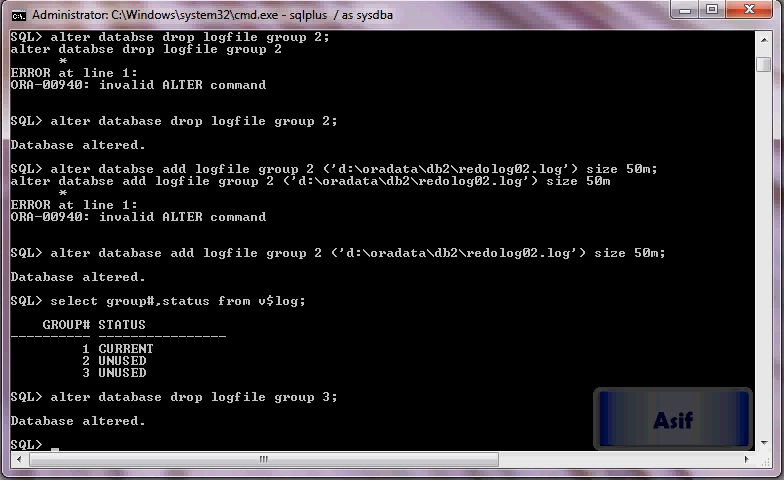
pyautogui.write('select group#,status from v$log;')
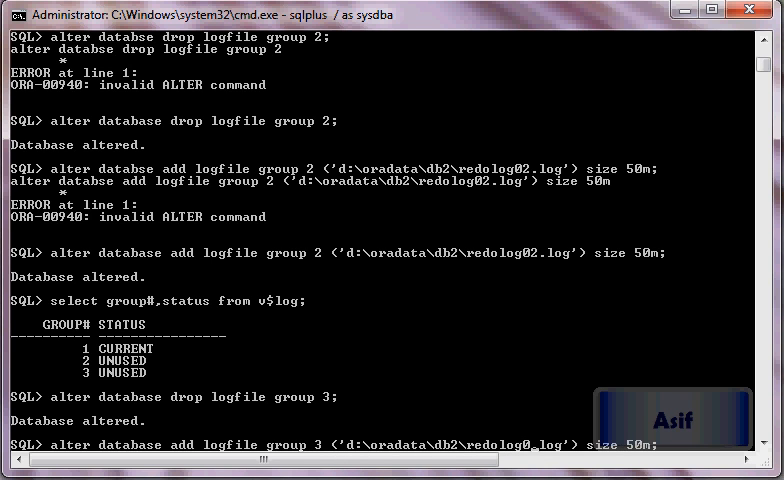
pyautogui.write('3')
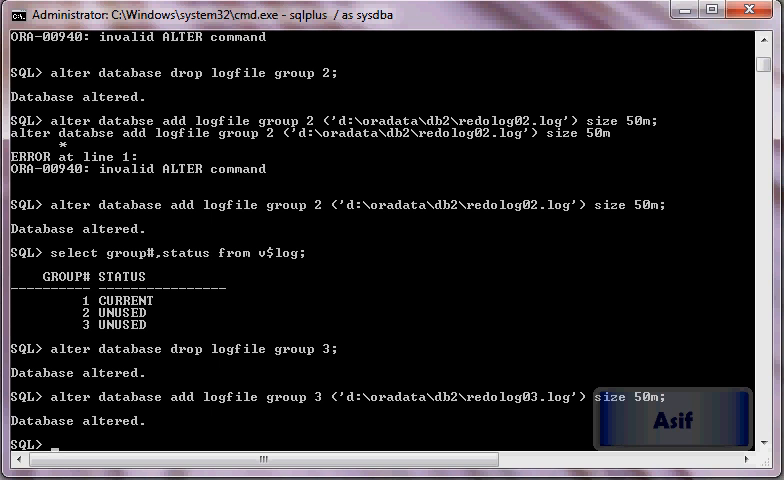
pyautogui.write('select group#,status from v$log;')
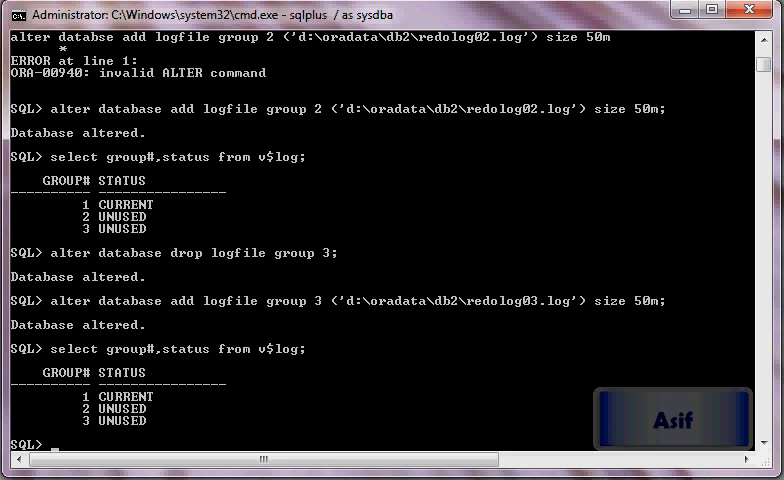
# Switch logfiles repeatedly with ALTER SYSTEM SWITCH LOGFILE until v$log shows group 1 inactive.
pyautogui.write('alter system')
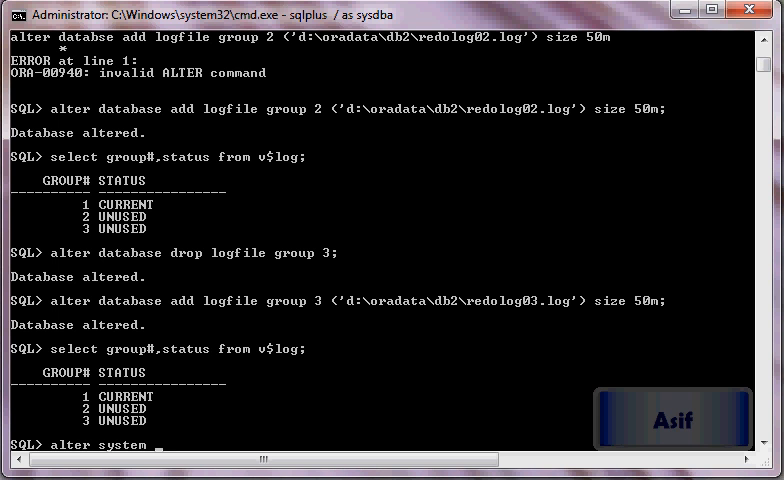
pyautogui.write('switch logfile;')
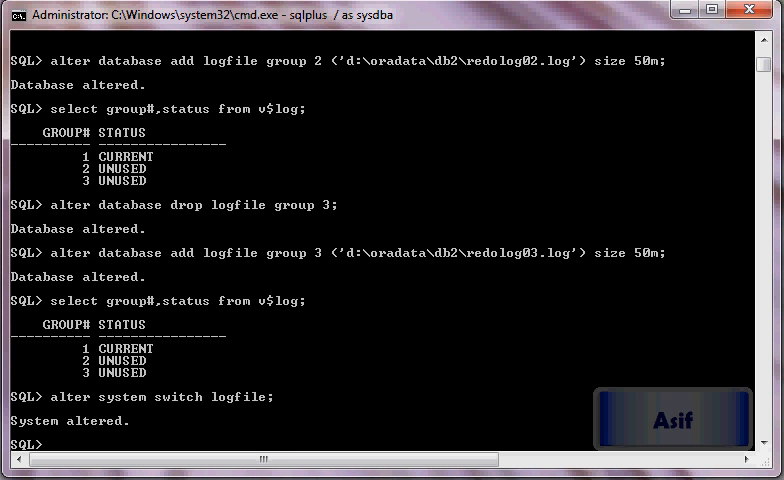
pyautogui.write('select group#,status from v$log;')
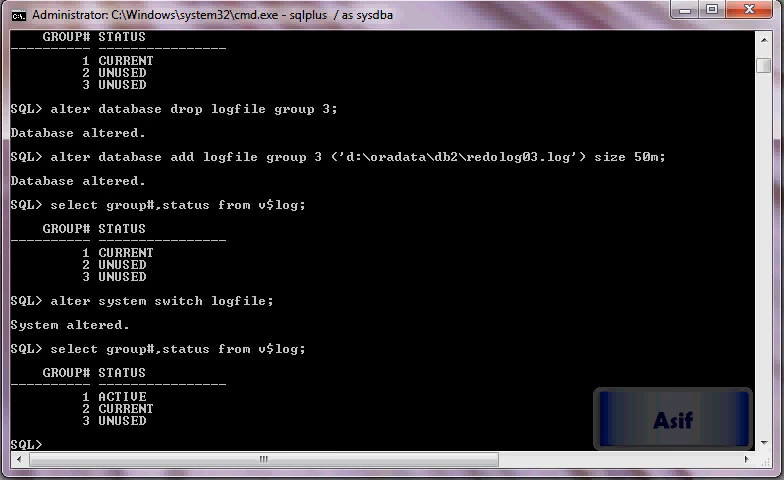
pyautogui.write('alter system switch logfile;')
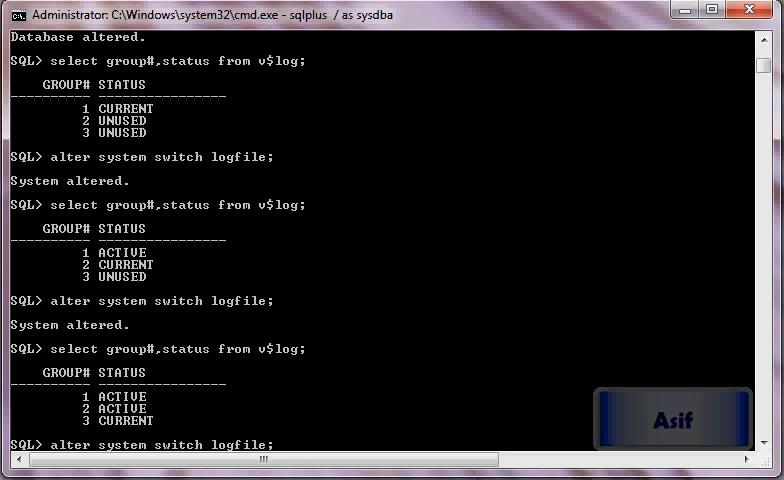
pyautogui.scroll(-3)
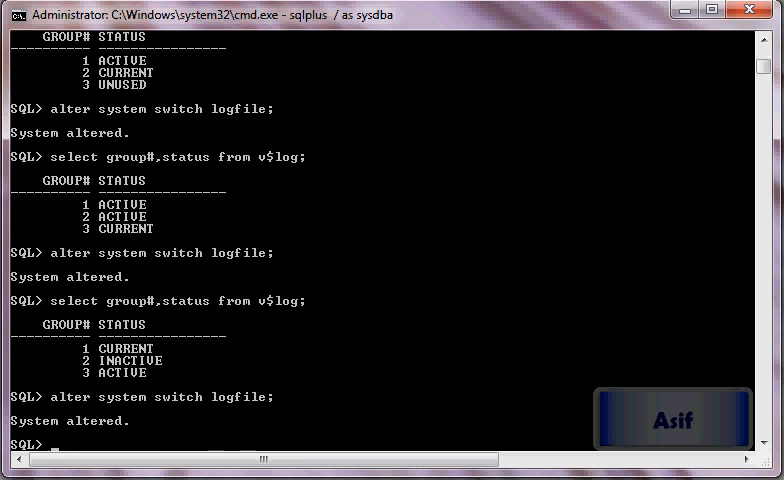
pyautogui.write('alter system switch logfile;')
pyautogui.write('select group#,status from v$log;')
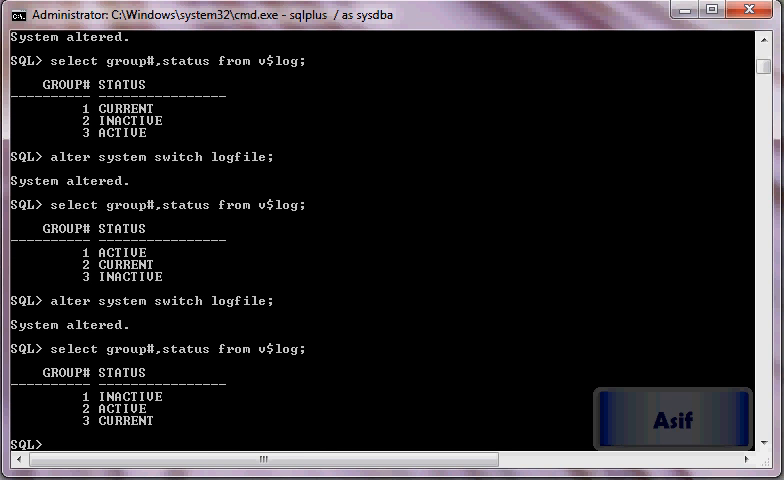
pyautogui.write('alter system switch logfile;')
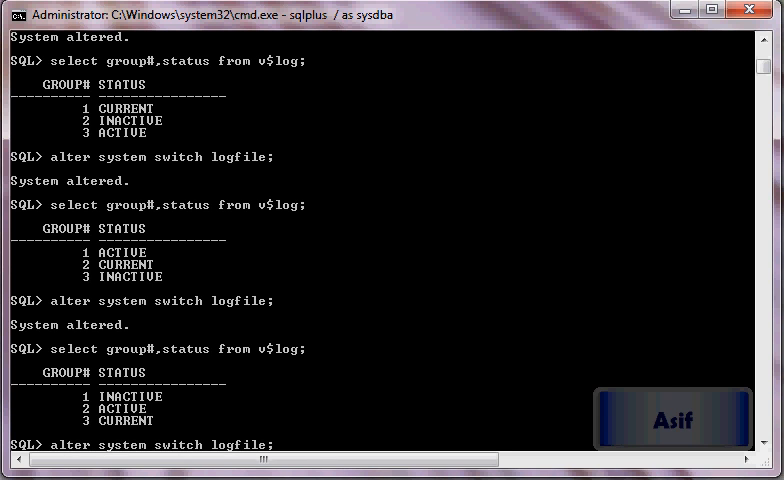
pyautogui.write('select group#,status from v$log;')
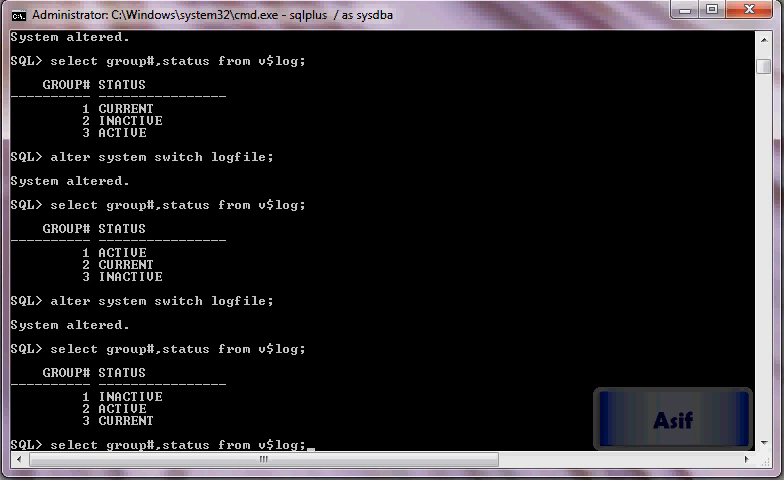
# Drop redo log group 1 and re-add it as 'd:\oradata\db2\redolog01.log' sized 50m.
pyautogui.write('alter database drop logfile group 3;')
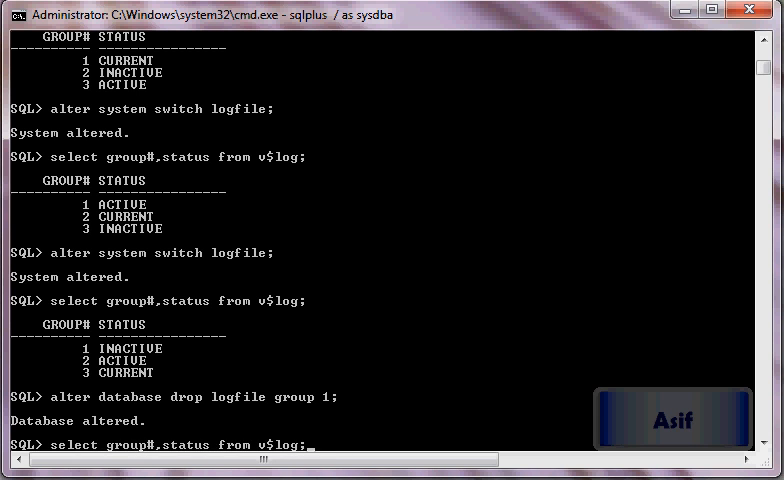
pyautogui.write("alter database add logfile group 3 ('d:\\oradata\\db2\\redolog03.log') size 50m;")
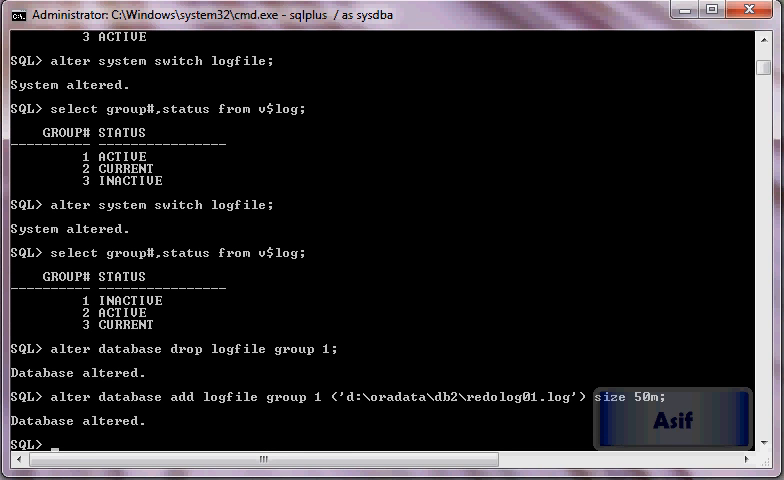
pyautogui.write("alter database add logfile group 1 ('d:\\oradata\\db2\\redolog01.log') size 50m;")
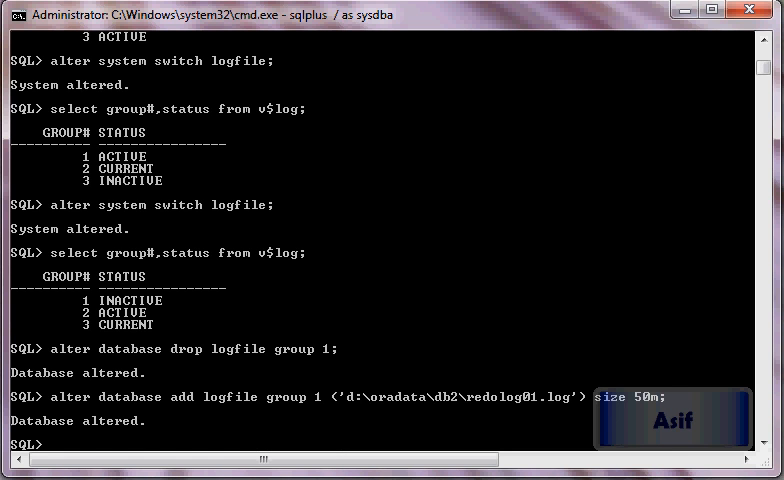
pyautogui.write('select member from')
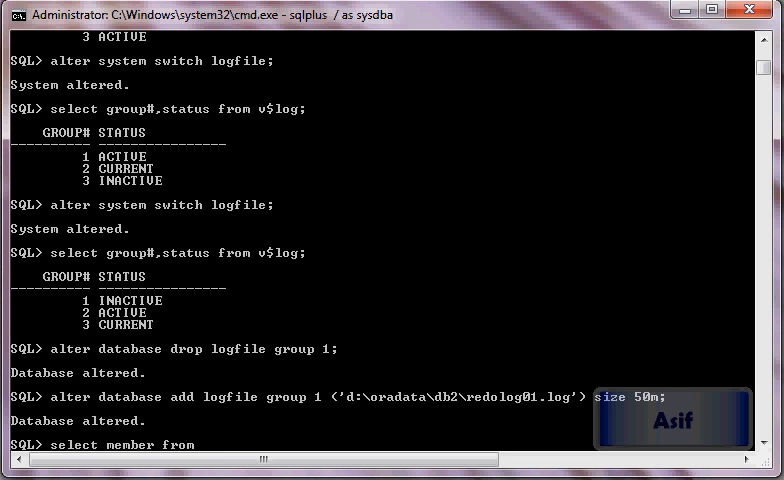
# Query v$logfile members and v$tempfile names to check redo log and tempfile locations.
pyautogui.write('v$logifle;')
pyautogui.write('select n')
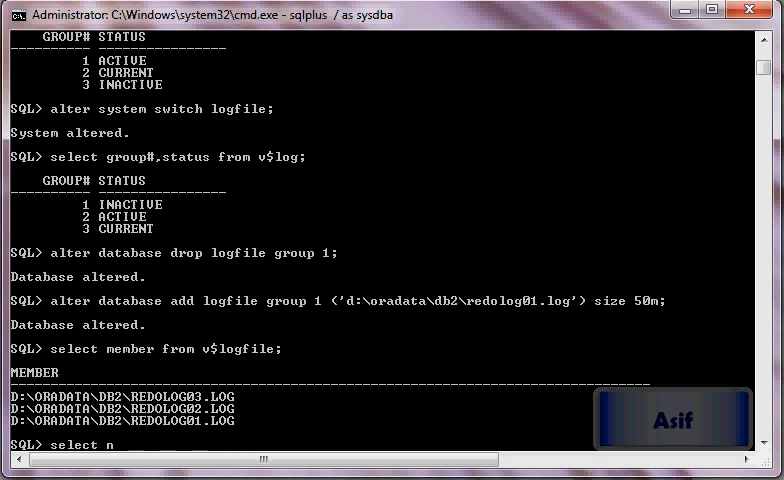
pyautogui.write('ame from v$tempfile;')
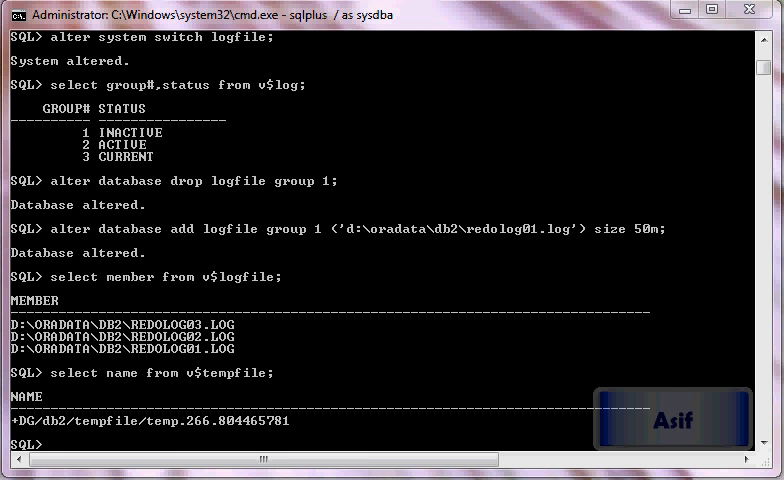
# Add a 10M tempfile 'd:\oradata\db2\temp01.dbf' to the temp tablespace.
pyautogui.write('a')
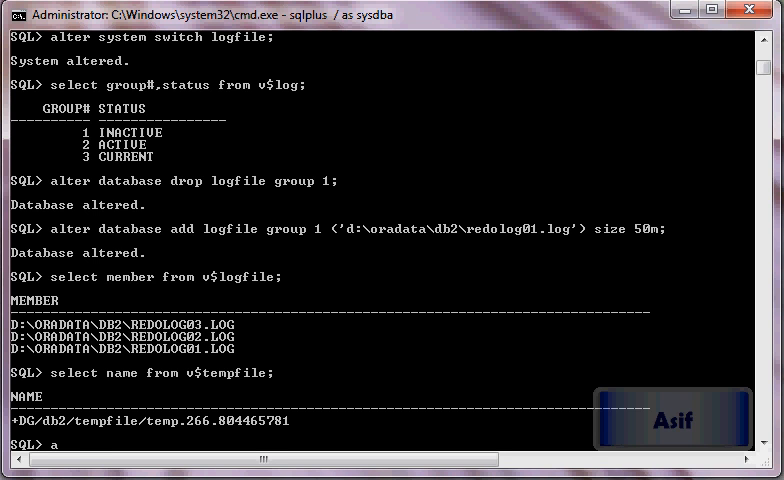
pyautogui.write('lter tablespace temp add')
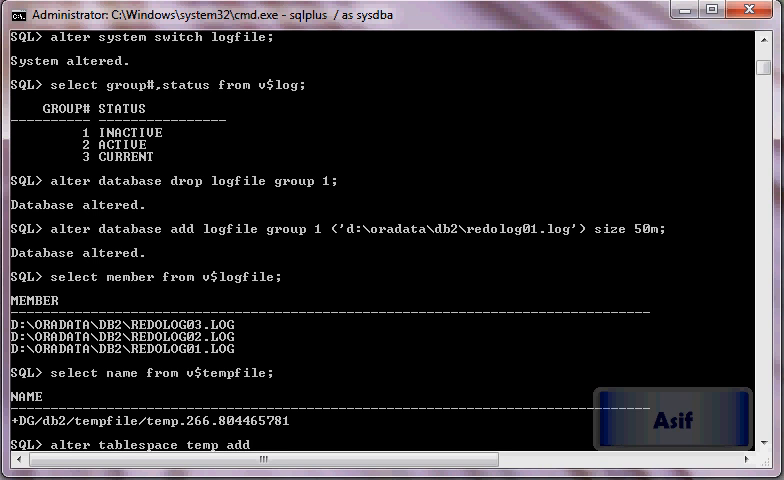
pyautogui.write("tempfile '")
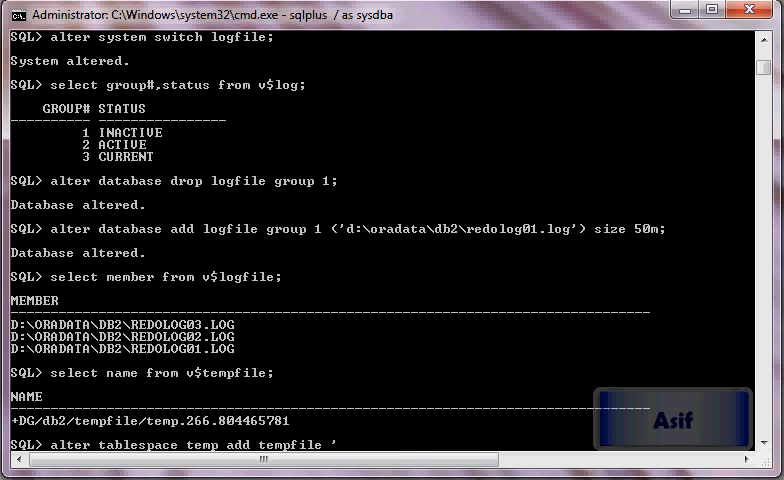
pyautogui.write('d:\\oradata\\')
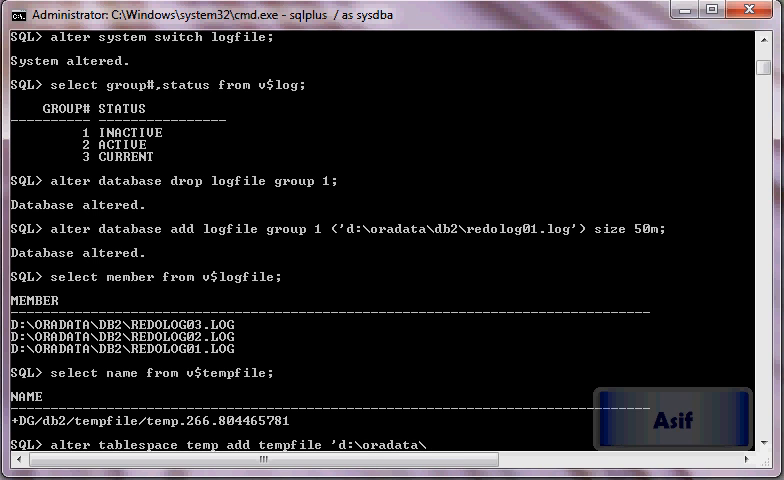
pyautogui.write('db2')
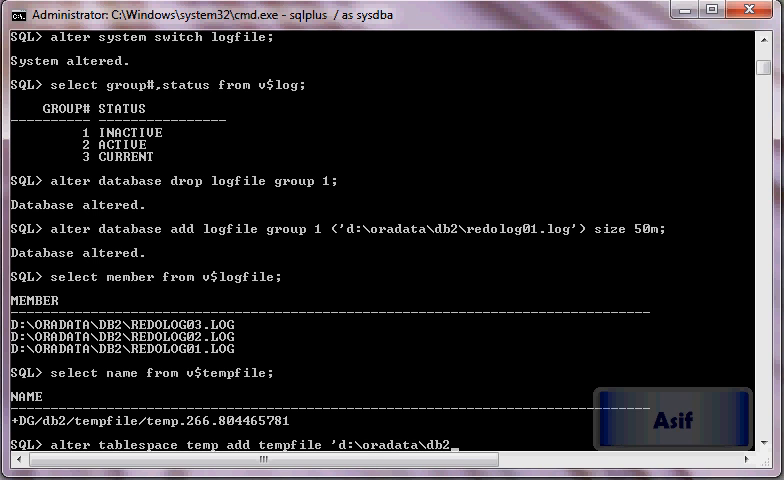
pyautogui.write('tem')
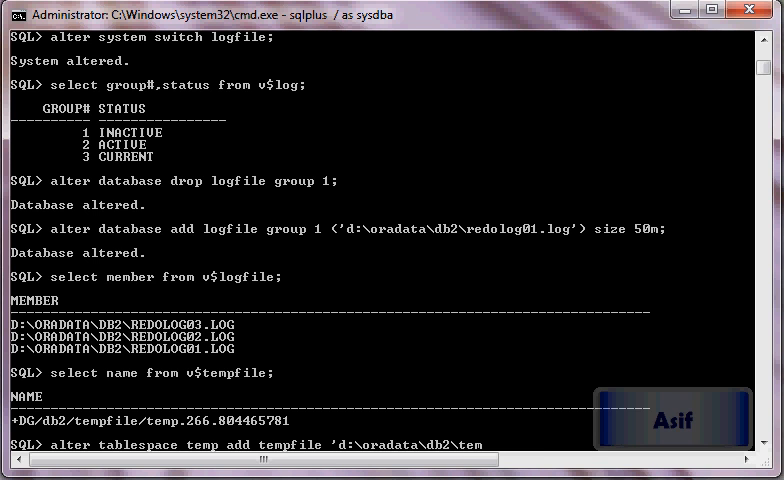
pyautogui.write('p01.d')
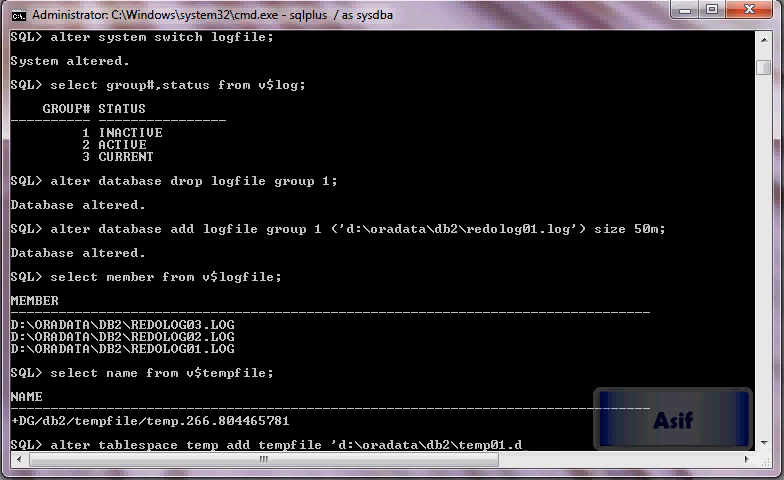
pyautogui.write("bf' size")
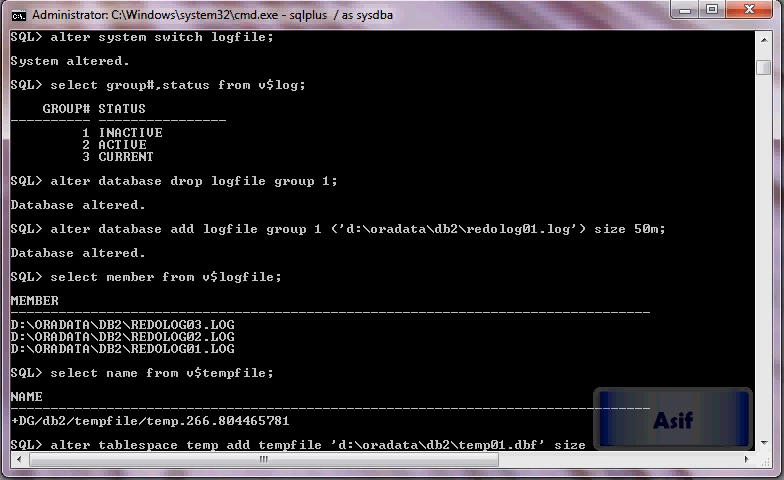
pyautogui.press('Return')
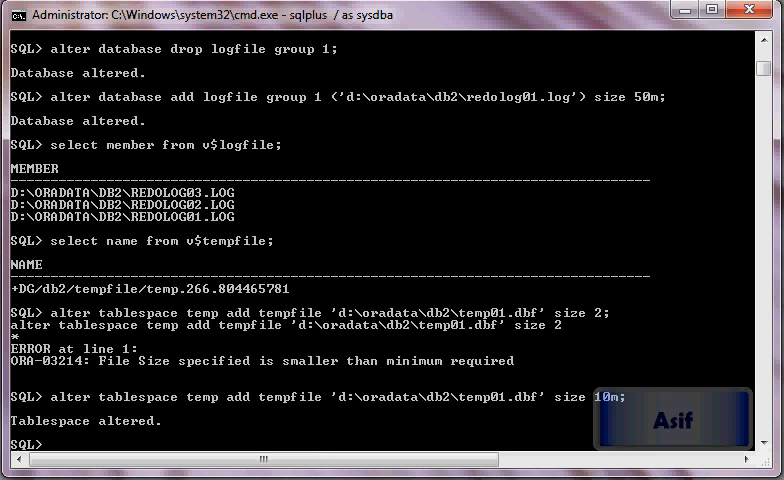
# List tempfile names from v$tempfile and begin the drop tempfile command.
pyautogui.write('s')
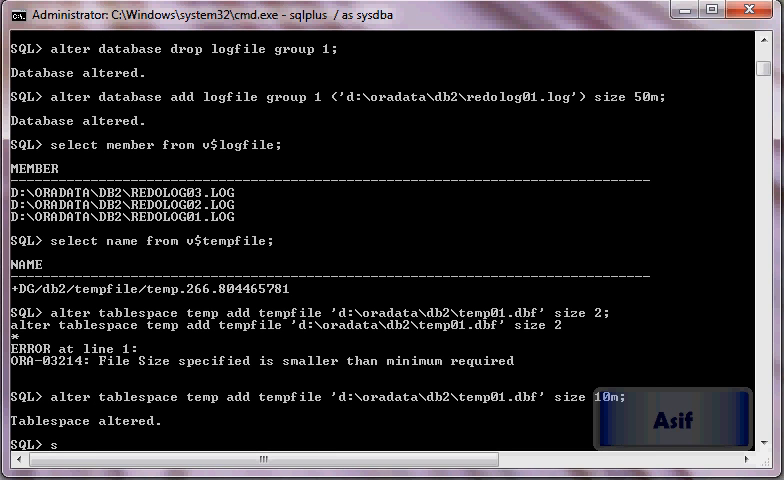
pyautogui.write('elect name from v$tempfile;')
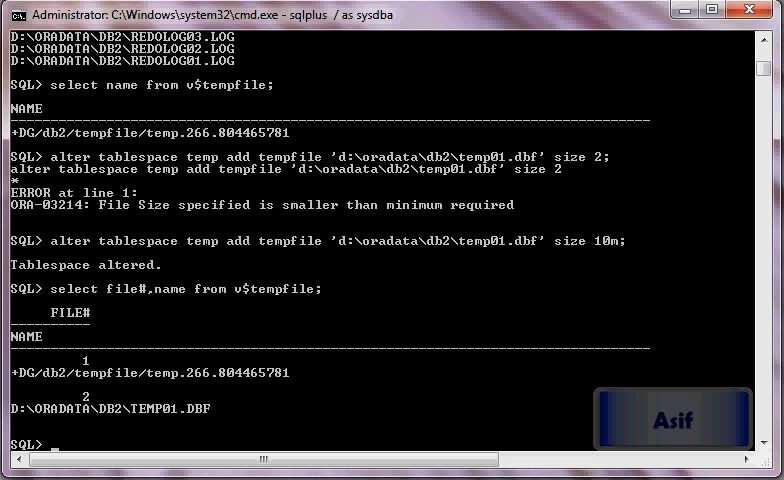
pyautogui.write('drop temp')
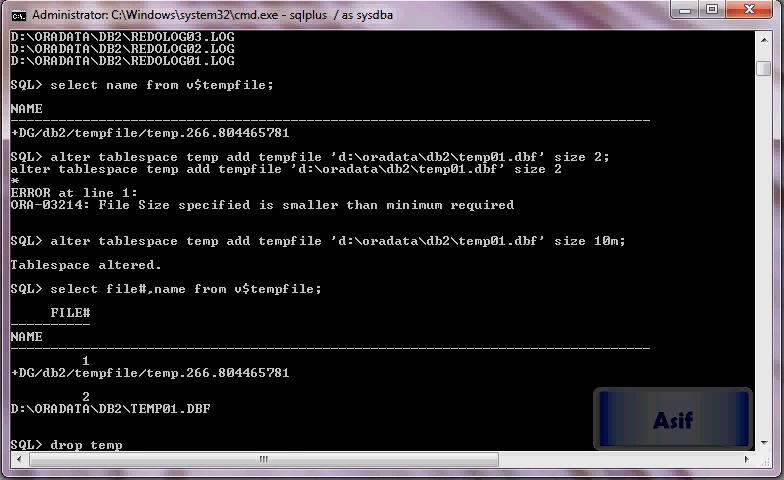
pyautogui.write('" "')
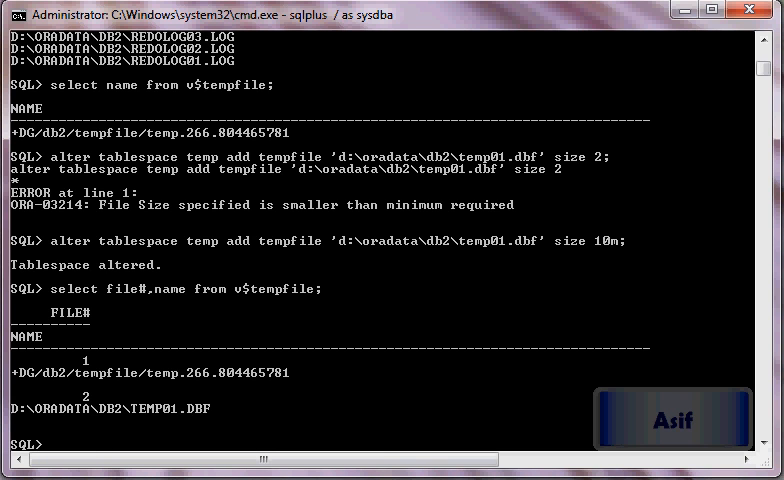
# Drop the ASM tempfile '+DG/db2/tempfile/temp.266.804465781' and re-query v$tempfile.
pyautogui.write('alter tablespace temp drop')
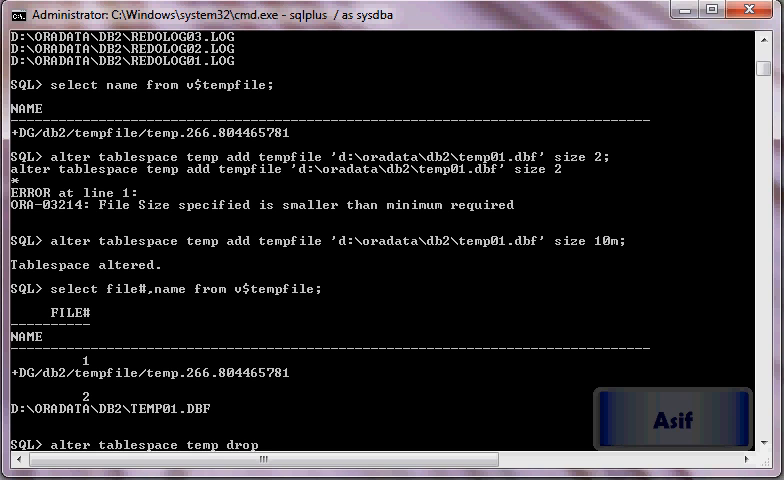
pyautogui.write('tempfile;')
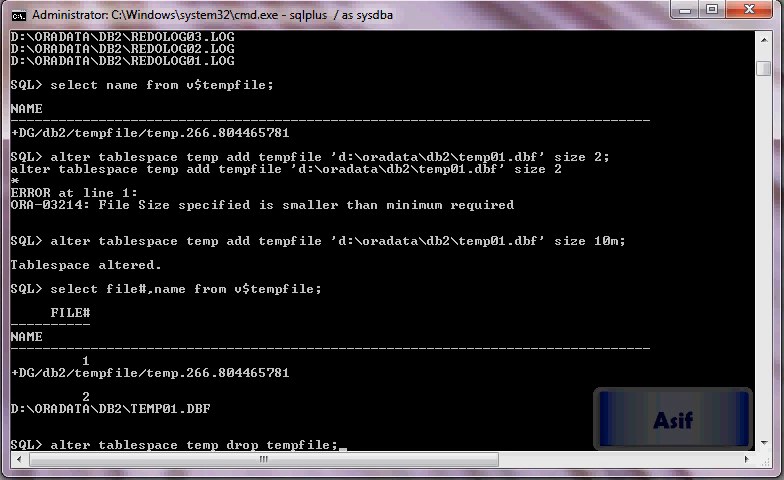
pyautogui.write("'")
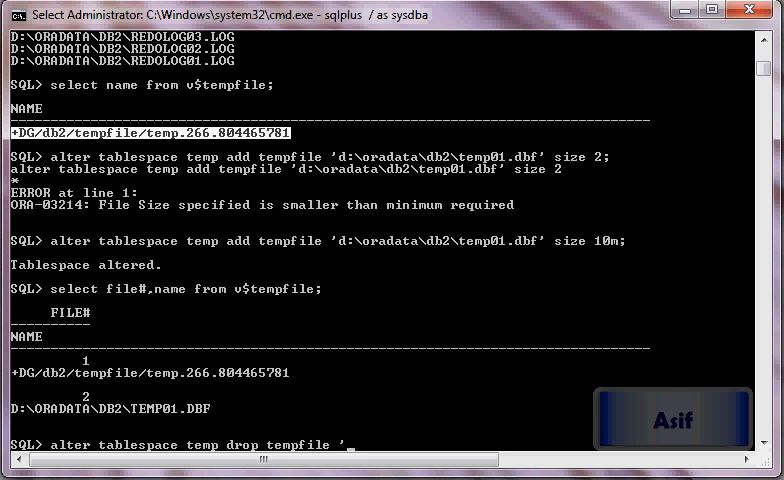
pyautogui.write("+DG/db2/tempfile/temp.266.804465781';")
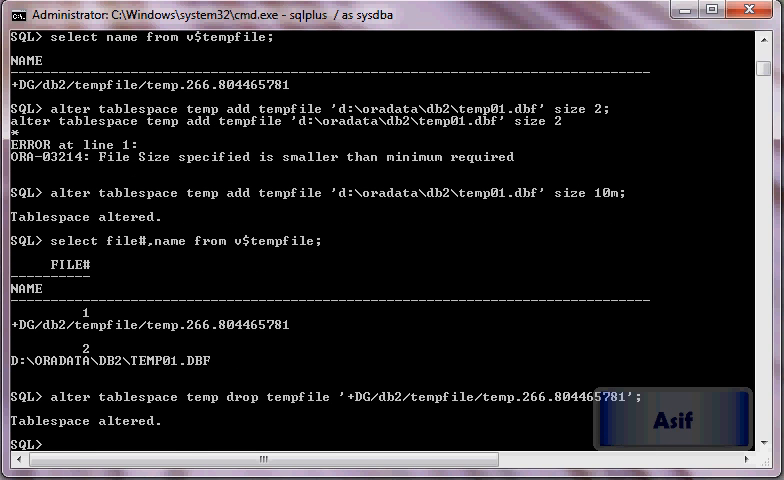
pyautogui.write('select file#,name from v$tempfile;')
pyautogui.write('shutdown')
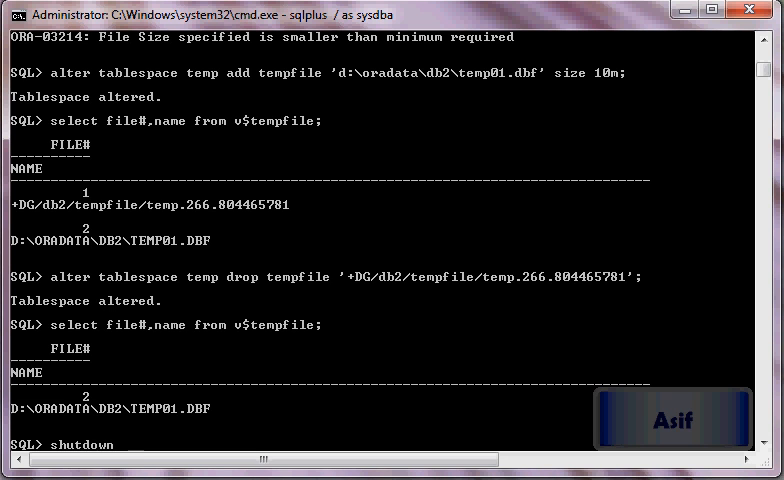
# Shut down the DB2 instance with SHUTDOWN IMMEDIATE and restart it.
pyautogui.write('immeidate;')
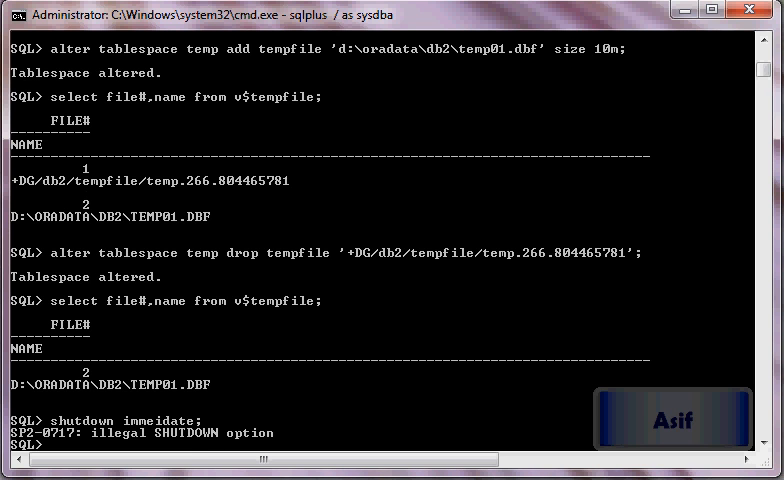
pyautogui.write('shutdow')
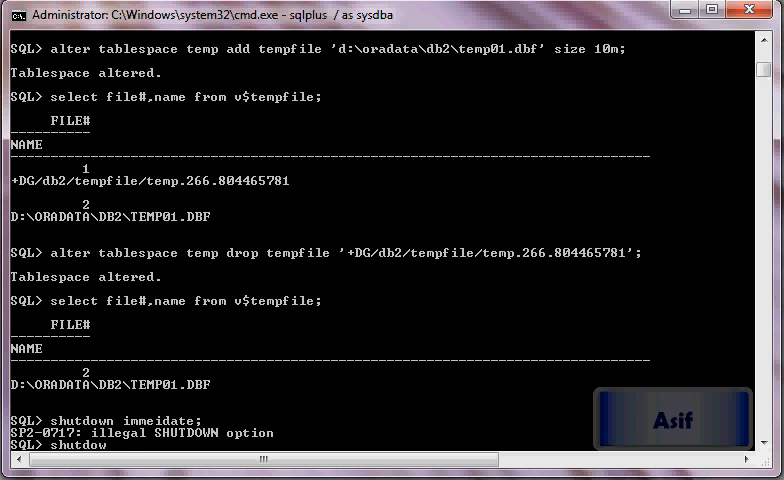
pyautogui.write('immediate;')
pyautogui.write('startup')
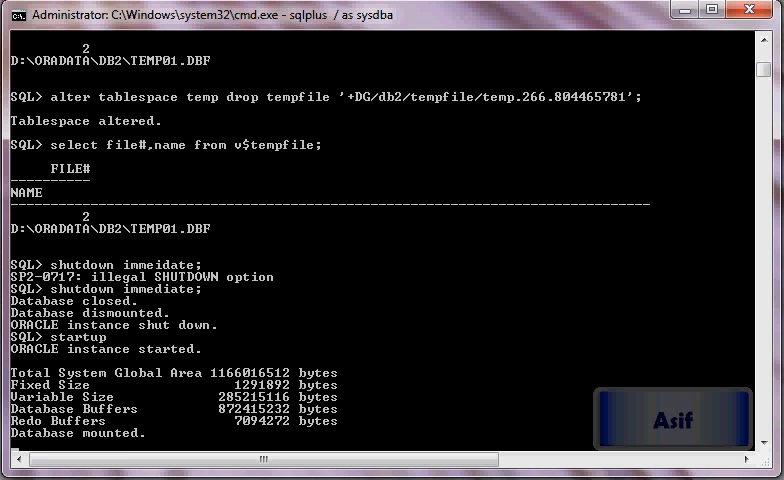
pyautogui.write('select')
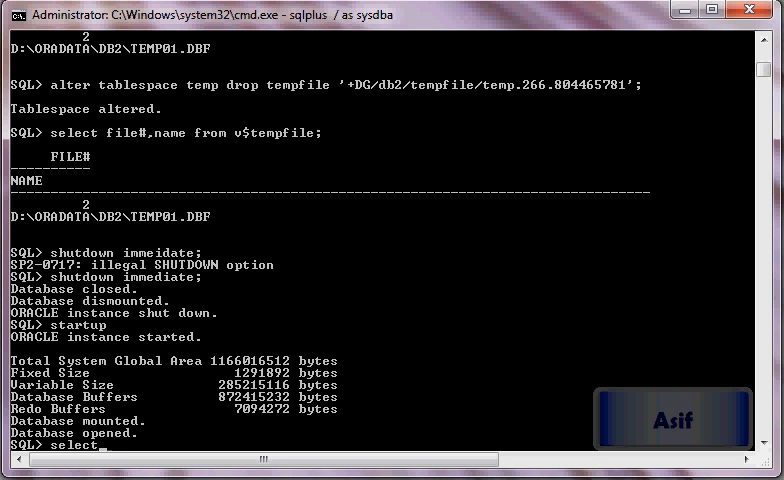
# Query v$datafile, v$controlfile, v$logfile and v$tempfile to confirm all files are under D:\ORADATA\DB2.
pyautogui.write('name from v$t')
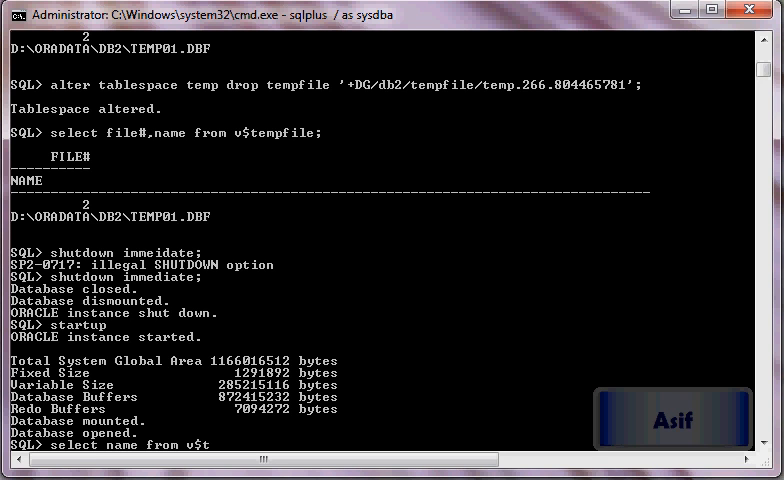
pyautogui.write('datafile;')
pyautogui.write('select name from v$')
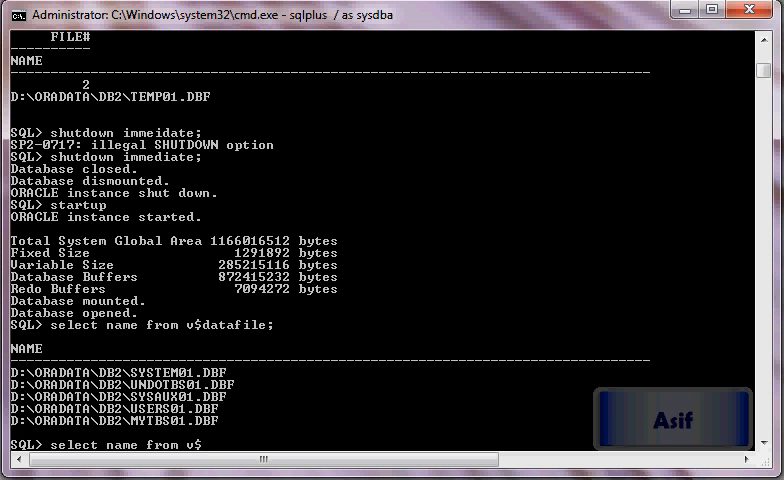
pyautogui.write('controlfile;')
pyautogui.write('select name from v$r')
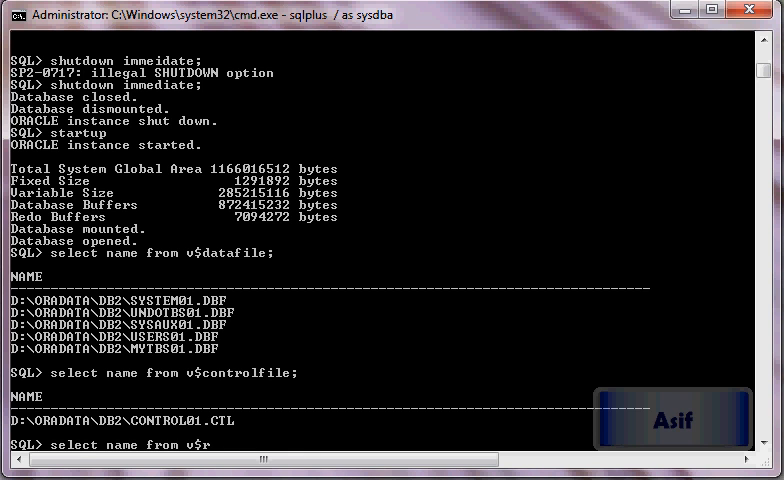
pyautogui.write('logfile;')
pyautogui.write('select name f')
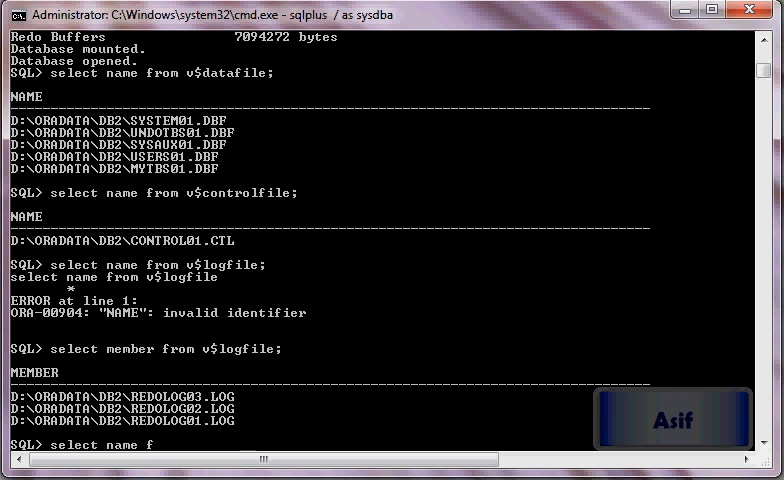
pyautogui.write('rom v$temp;')
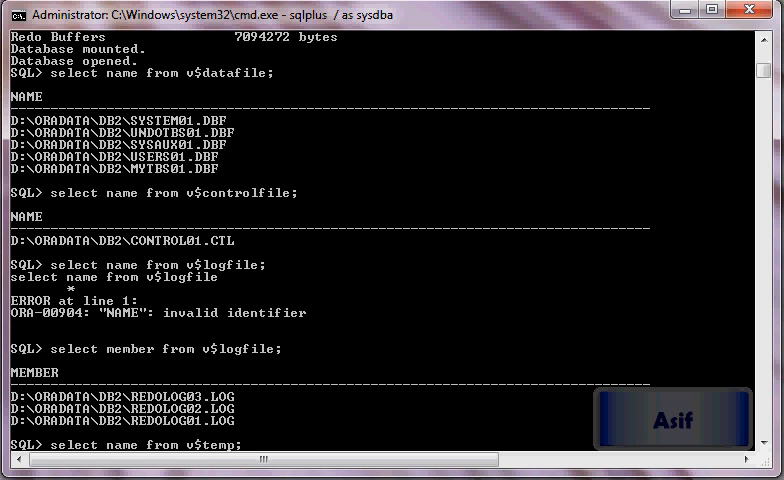
pyautogui.write('fil')
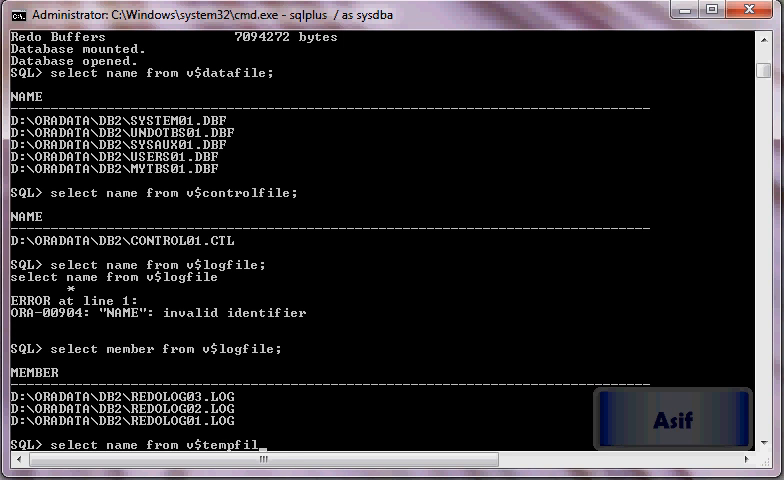
pyautogui.press('Return')
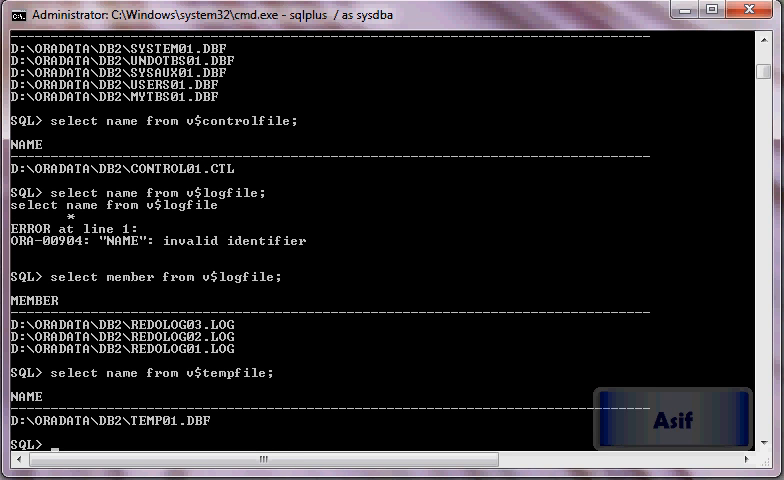